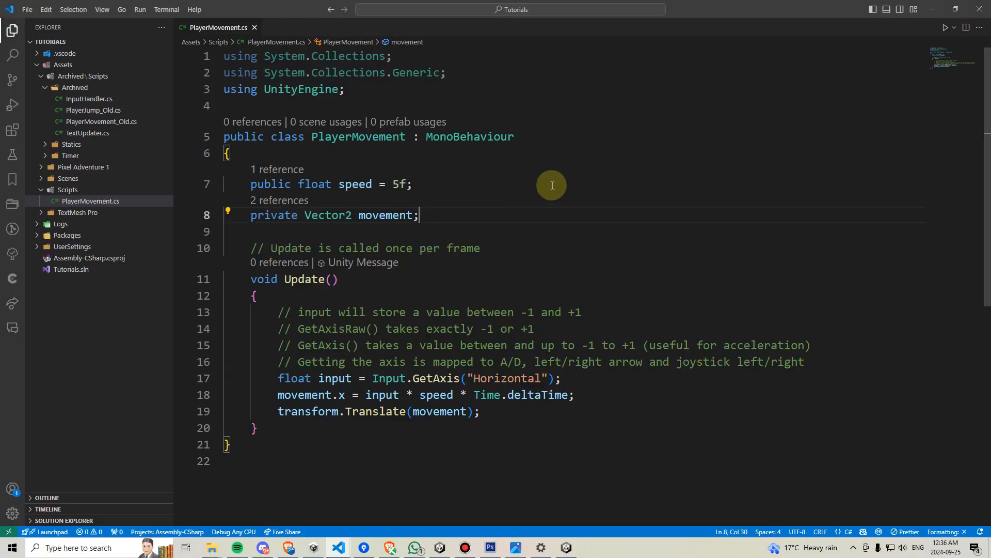
- Declare 'private Vector2 screenBounds;' and begin an empty 'private void Start()' method
key(Enter)
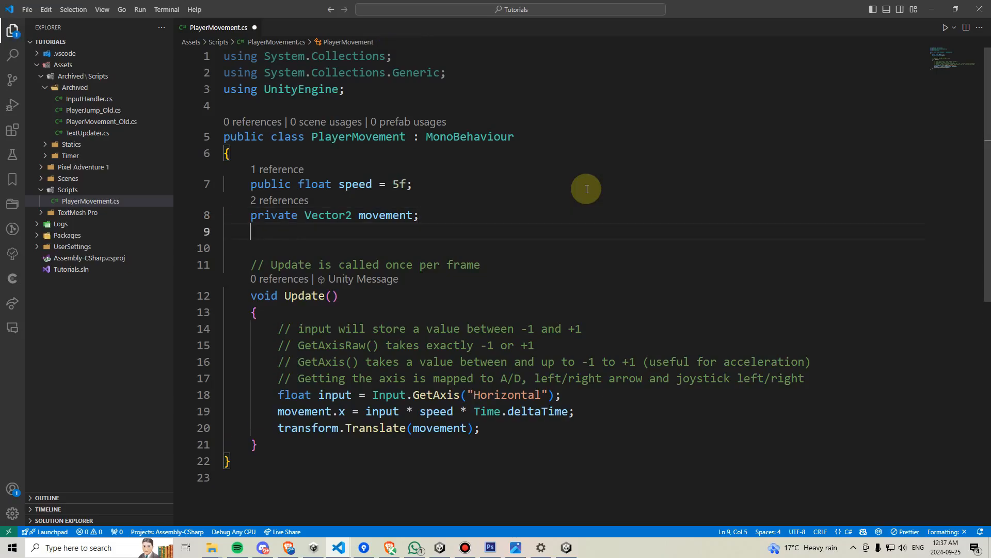
text(private Vector2 screenBounds;)
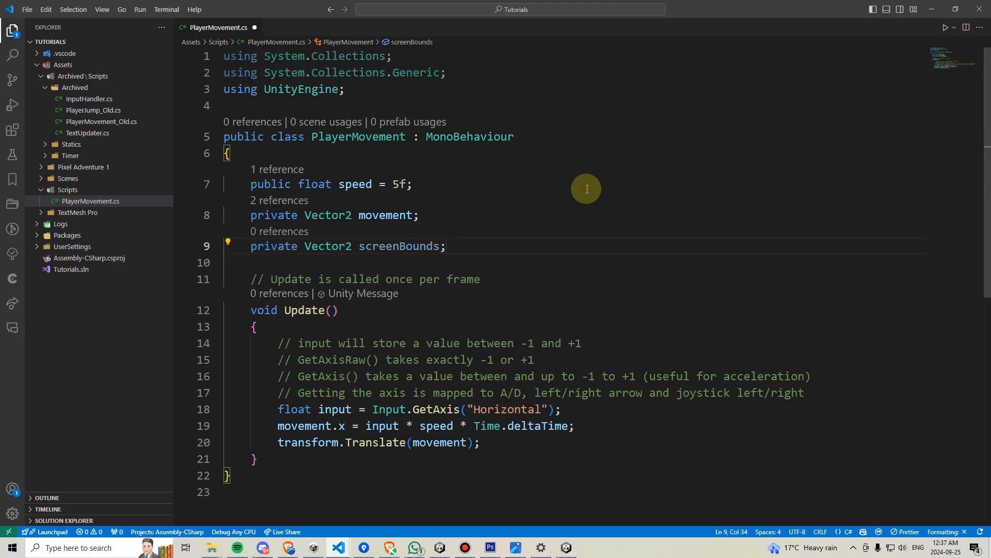
text(private sta)
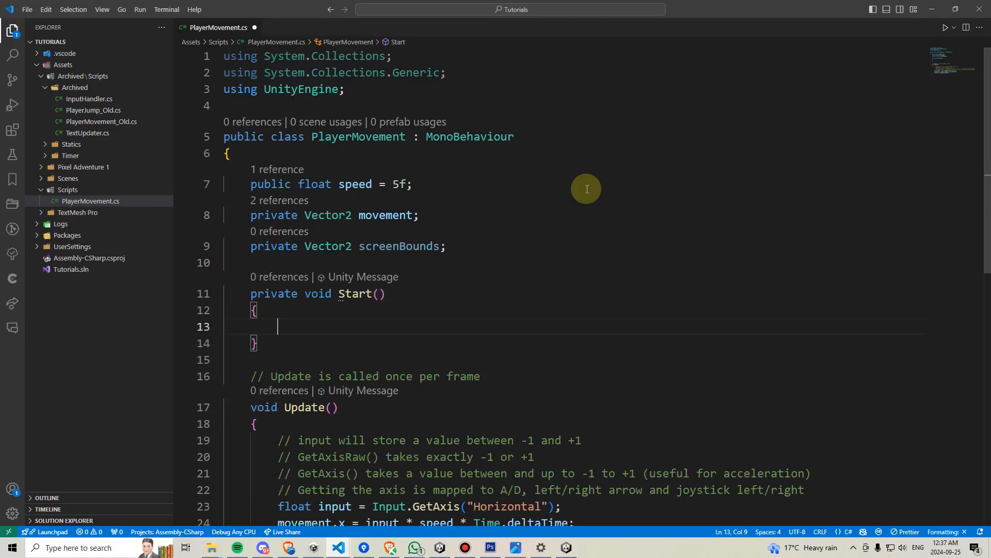
- Assign screenBounds = Camera.main.ScreenToWorldPoint(new Vector2(Screen.width, Screen.height)); inside Start
text(screenBounds = Camera.main.scre)
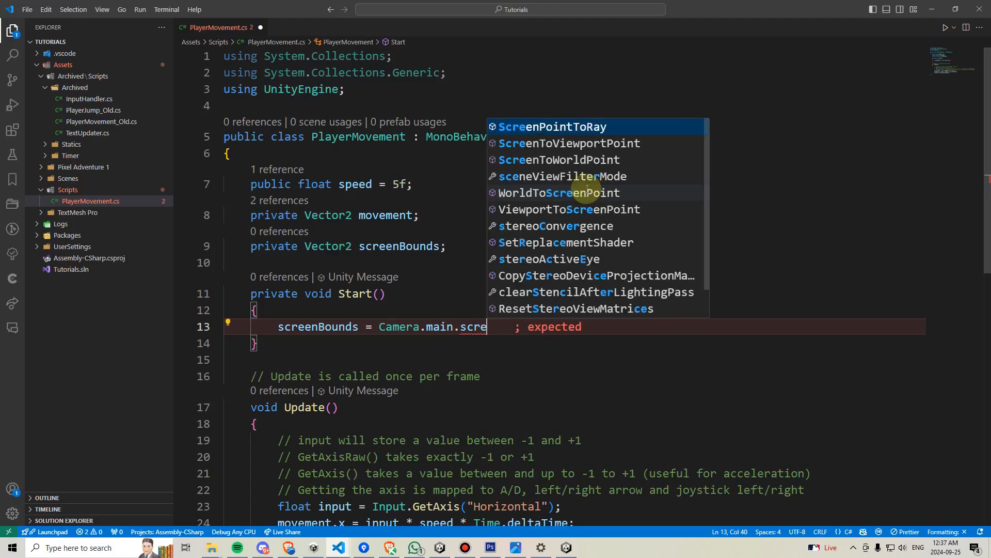
click(558, 159)
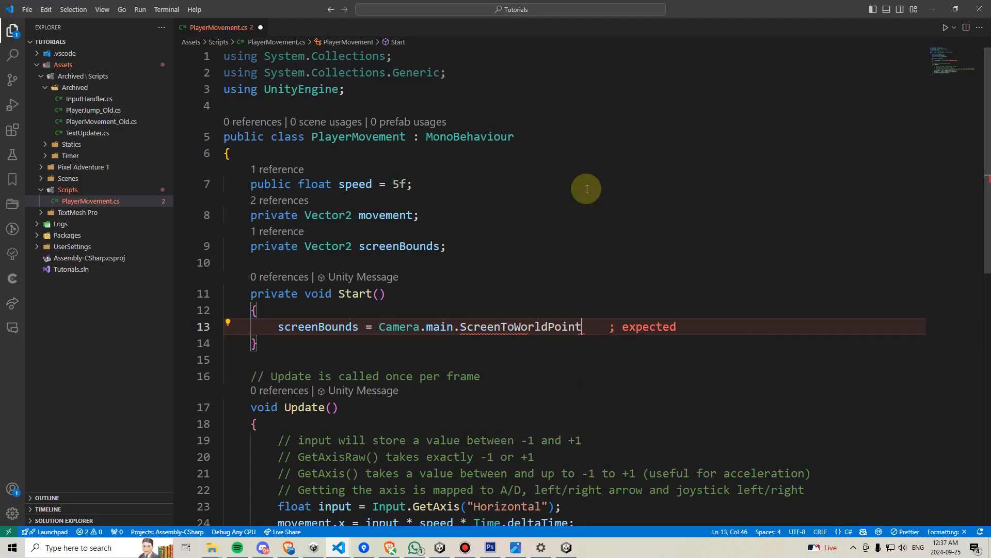
text((n)
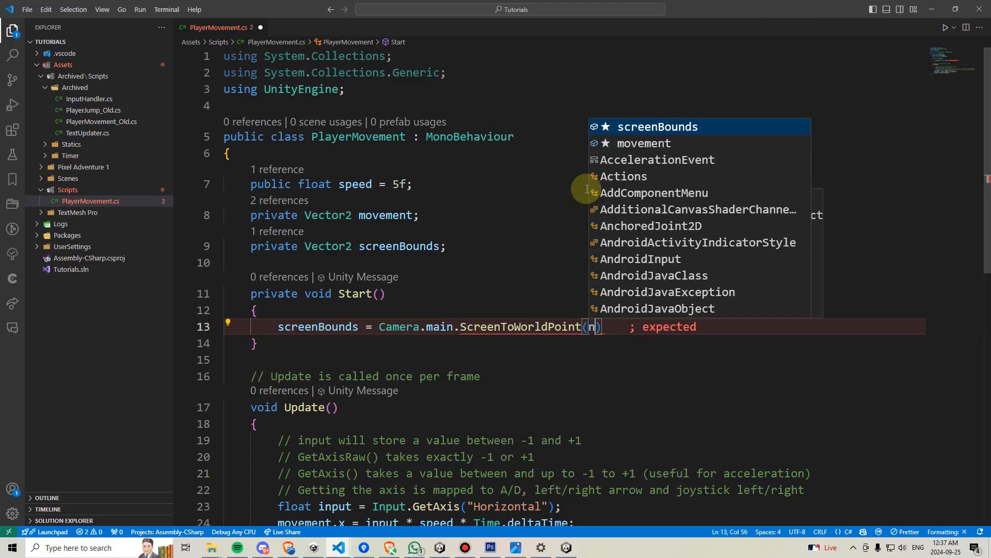
text(new Vector2()
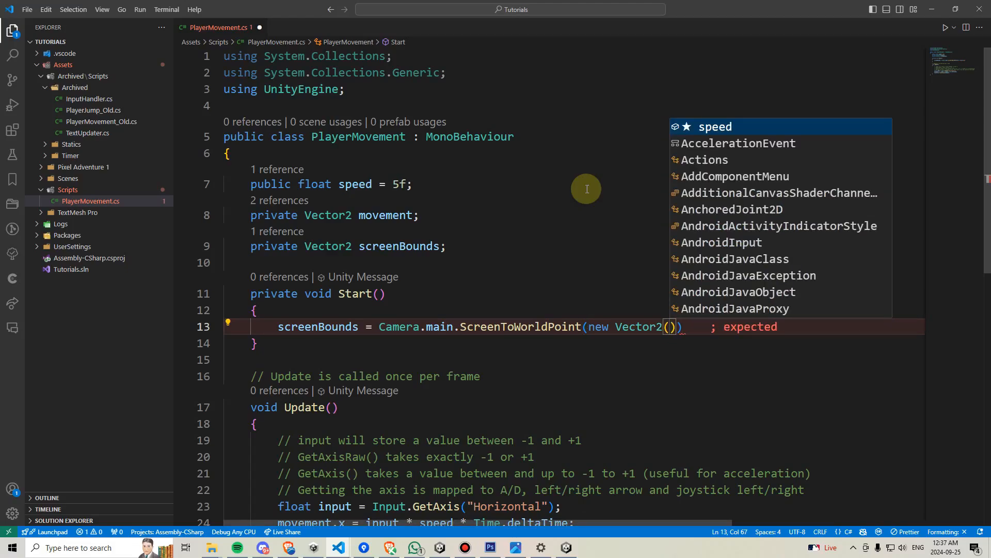
text(Screen.width,)
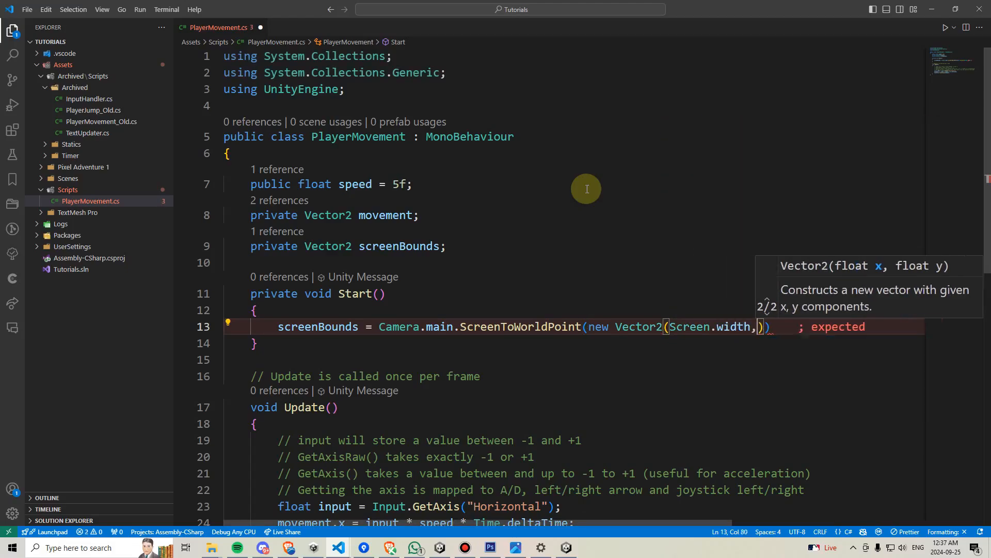
text(Screen.height))
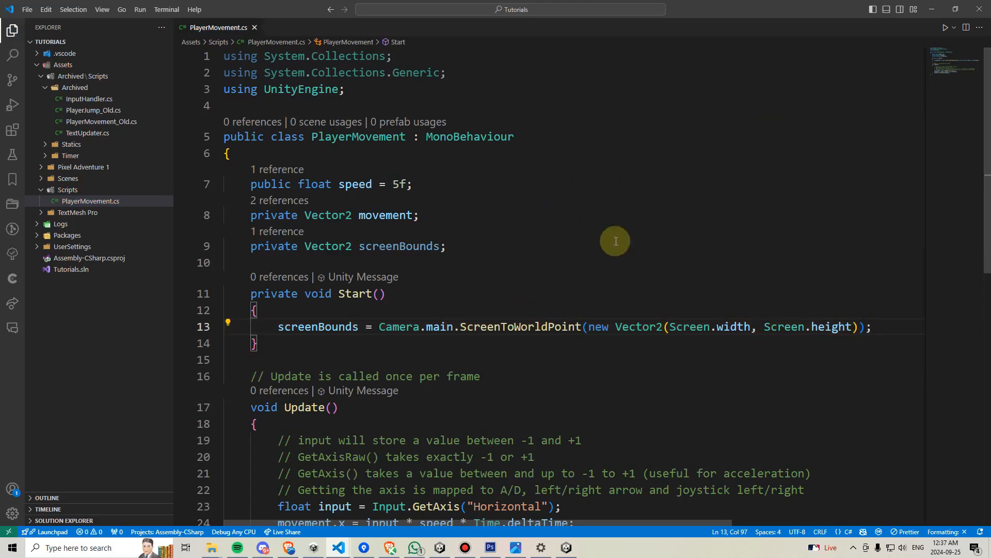
mouse_move(841, 301)
text(// We need to perform a calculation that converts screen width and screen height into world unit)
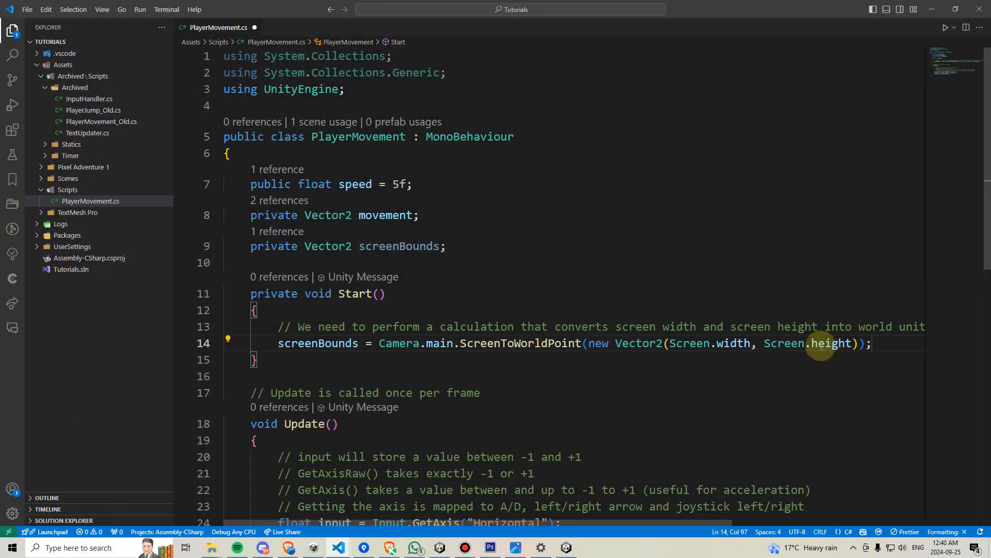
- Review the screenBounds variable and make room for new lines after transform.Translate(movement); in Update
scroll(down, 3)
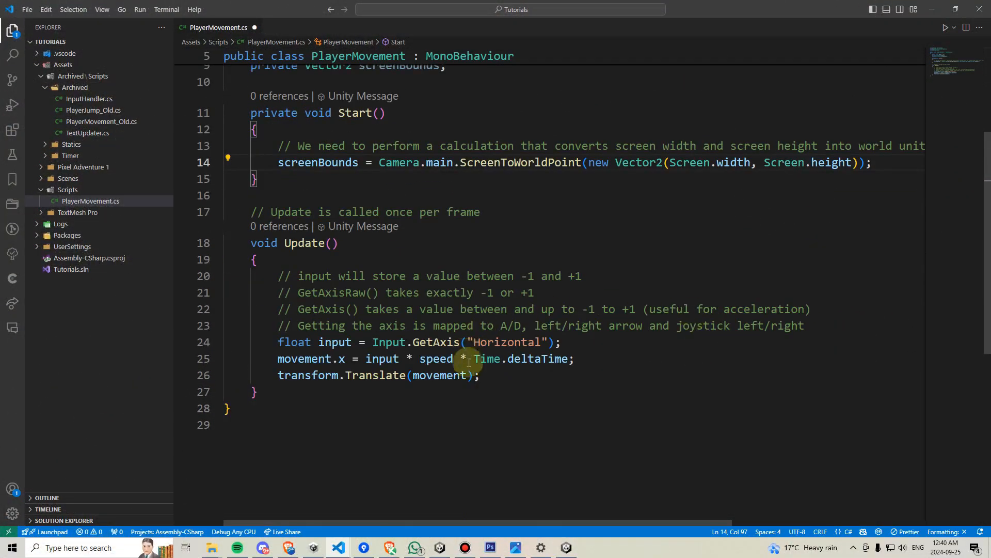
click(480, 375)
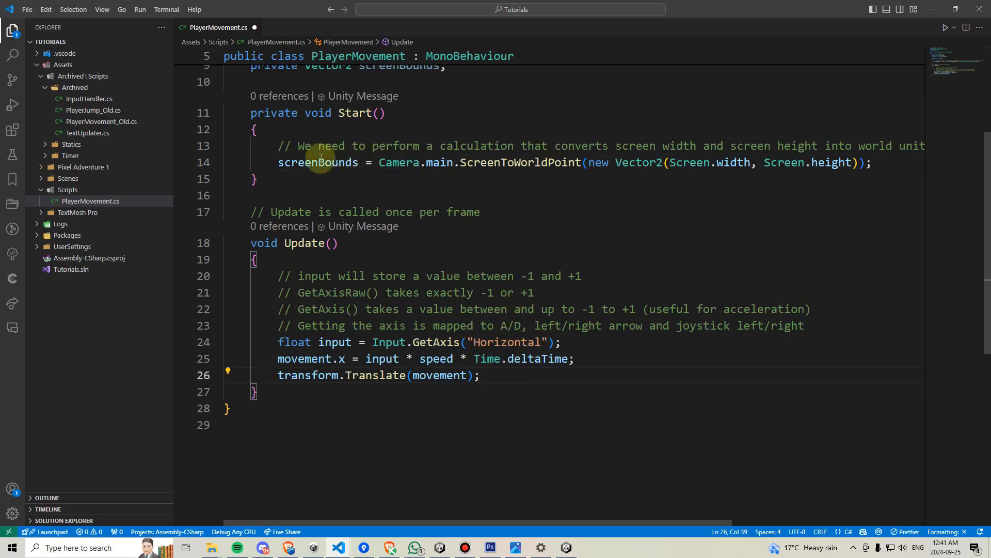
double_click(318, 162)
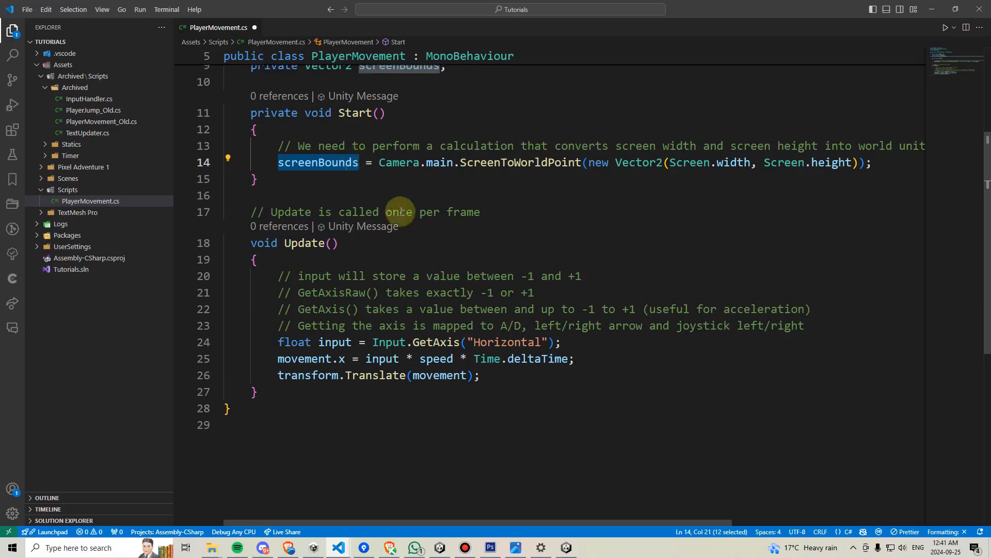
click(334, 375)
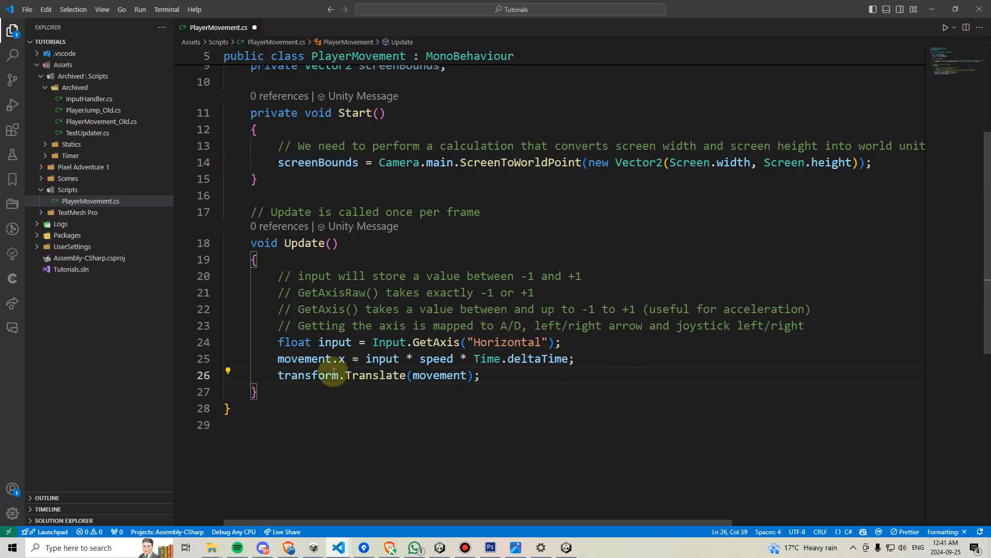
key(Enter)
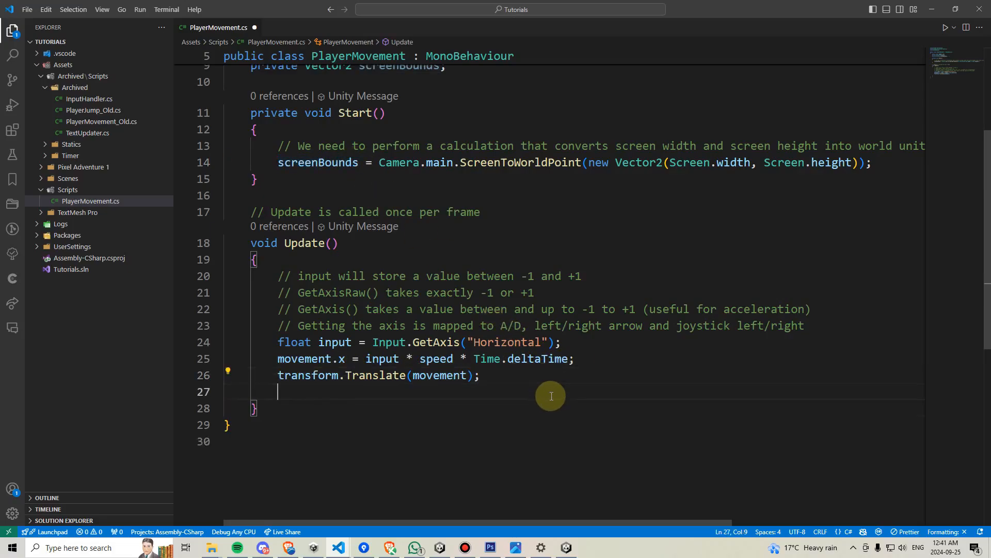
- Write 'float clampedX = Mathf.Clamp(transform.position.x' as the start of the clamp line
text(float)
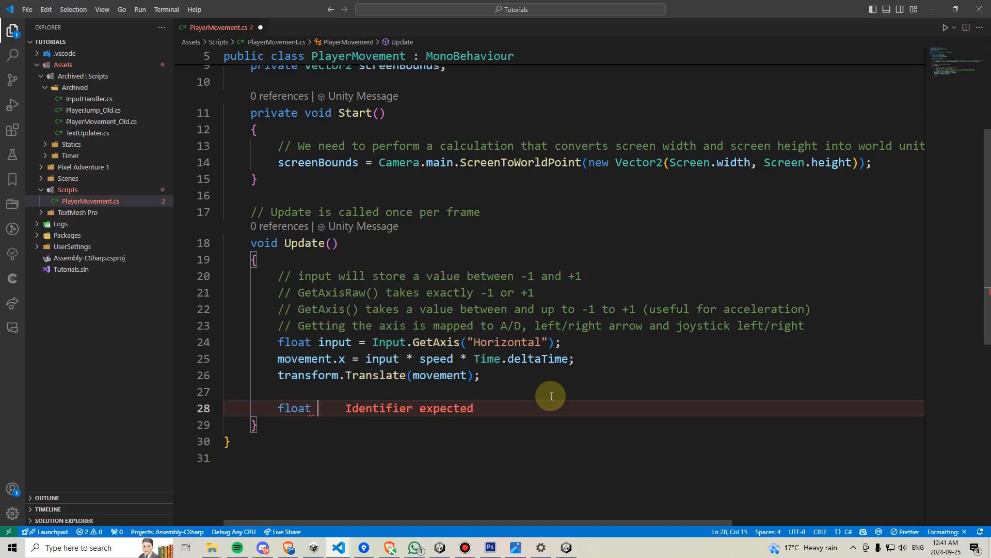
text(clampedX)
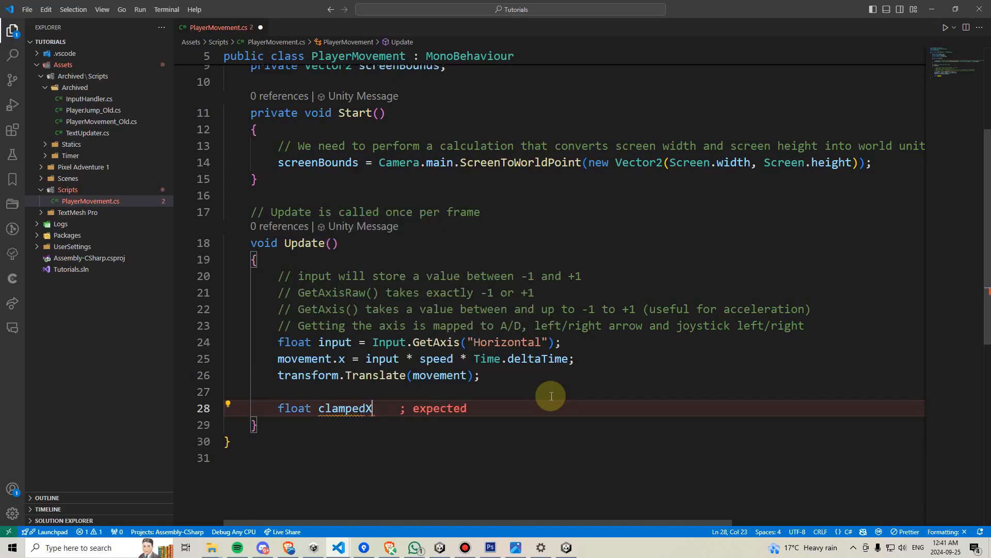
text(=)
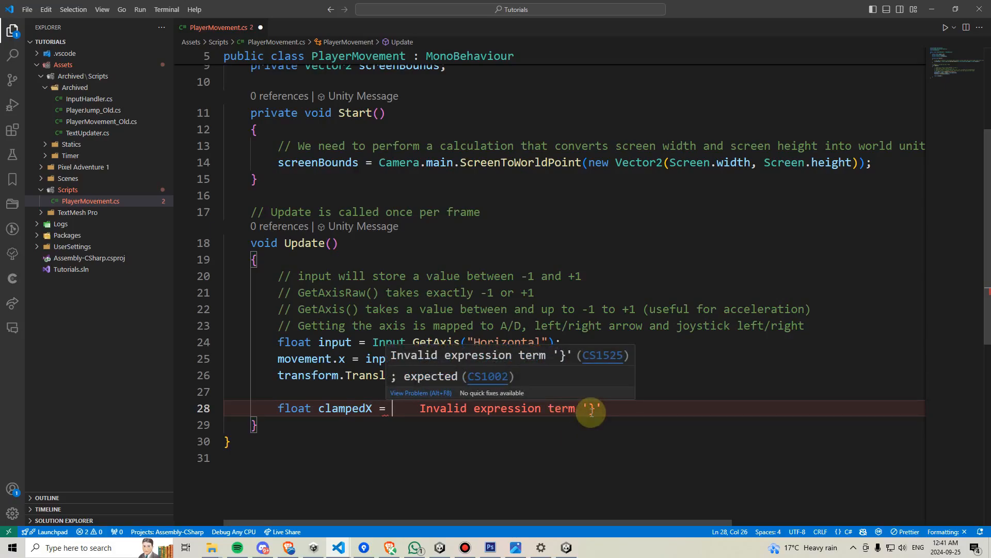
text(Mathf.Clamp)
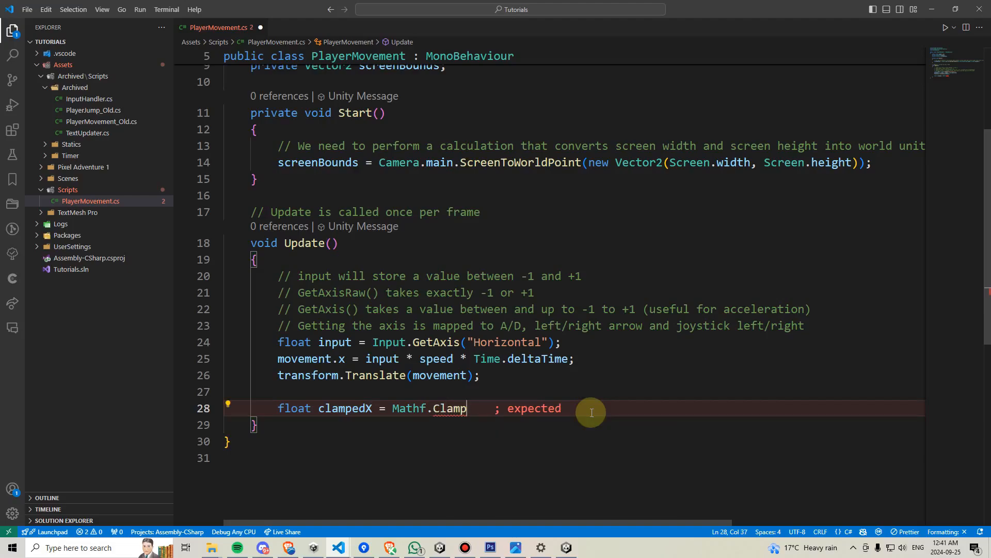
text(()
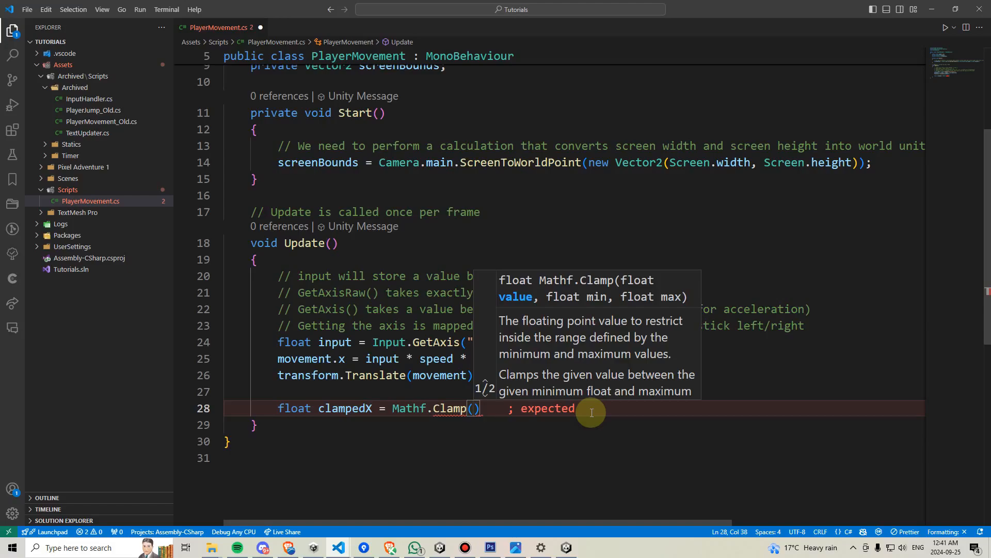
text(transform.)
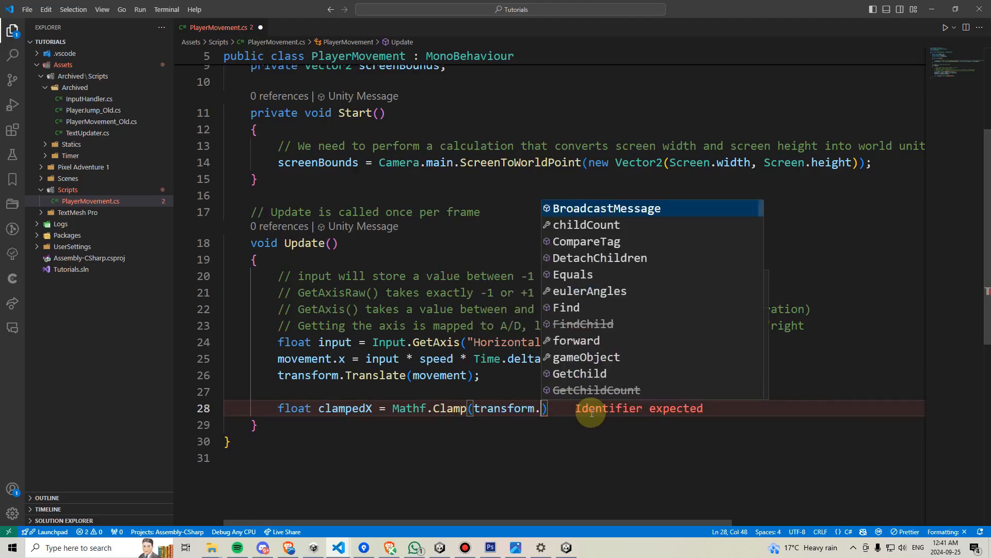
text(position.x)
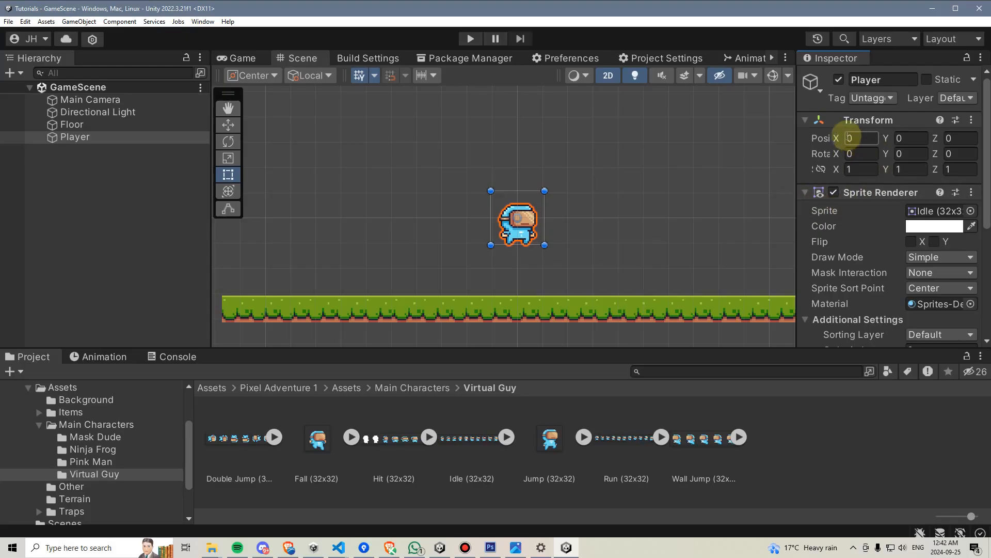
mouse_move(863, 123)
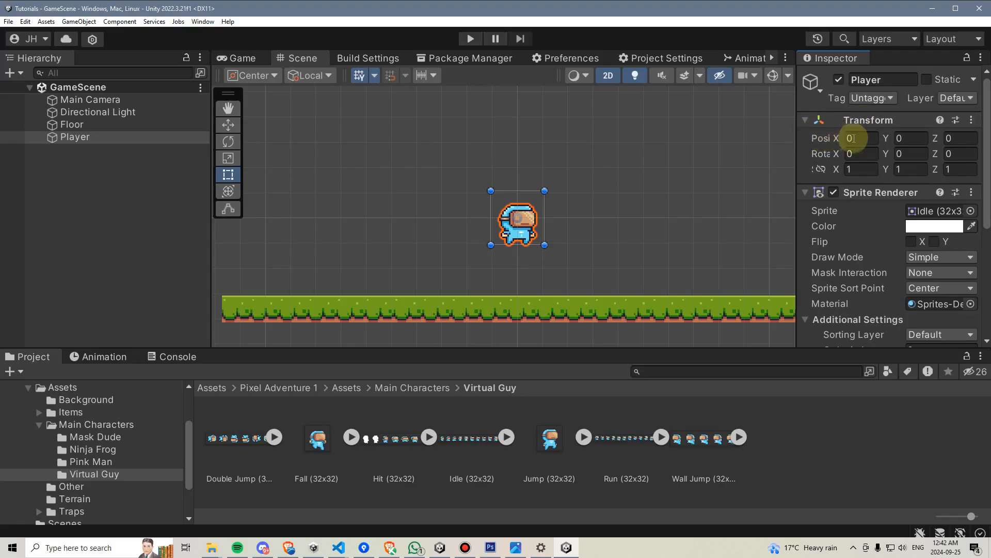
click(337, 548)
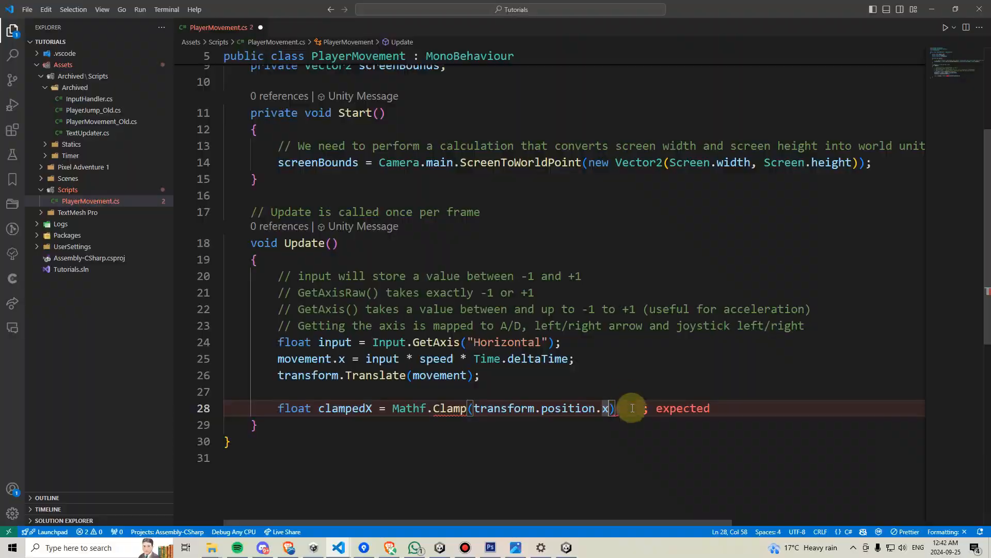
- Complete the clamp with ', -screenBounds.x, screenBounds.x);' as the min and max arguments
text(,)
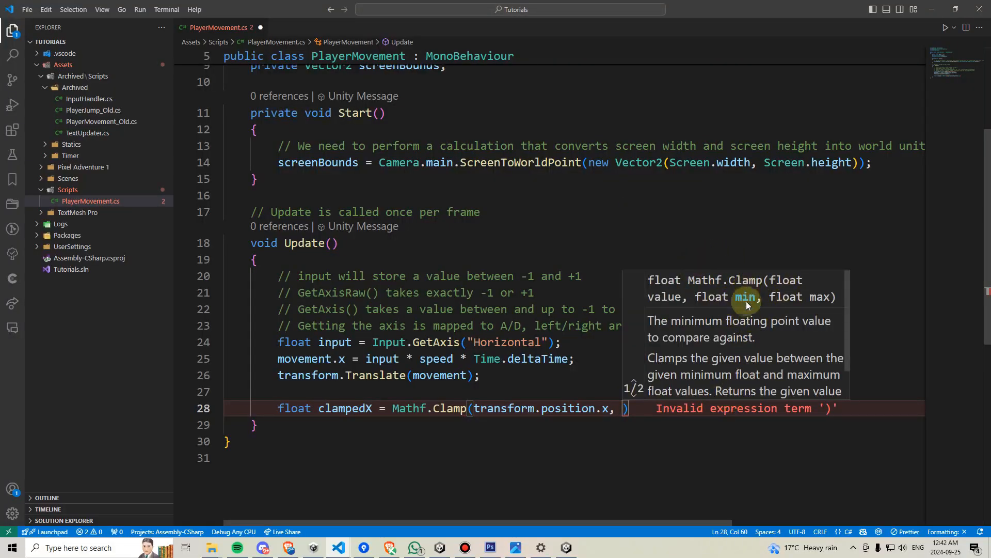
mouse_move(748, 242)
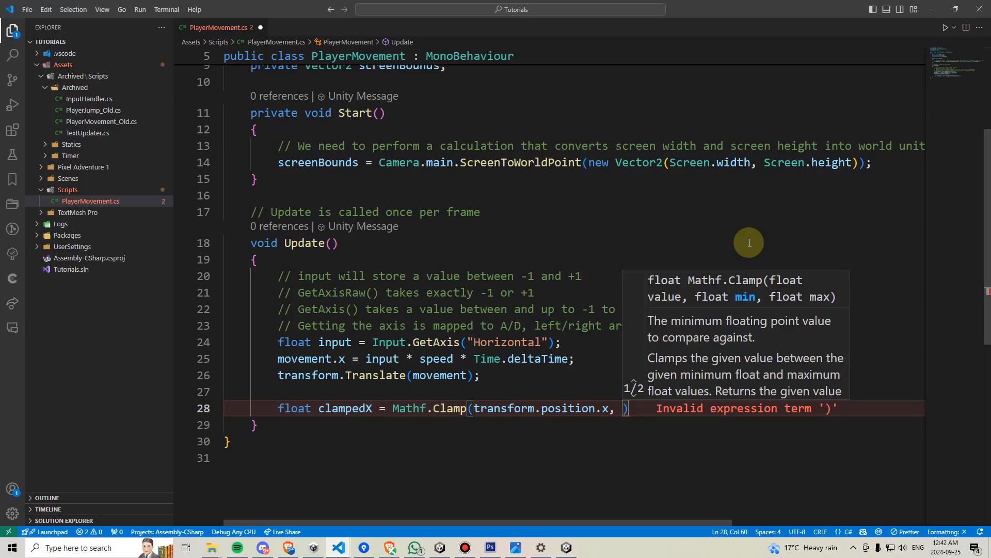
text(screen)
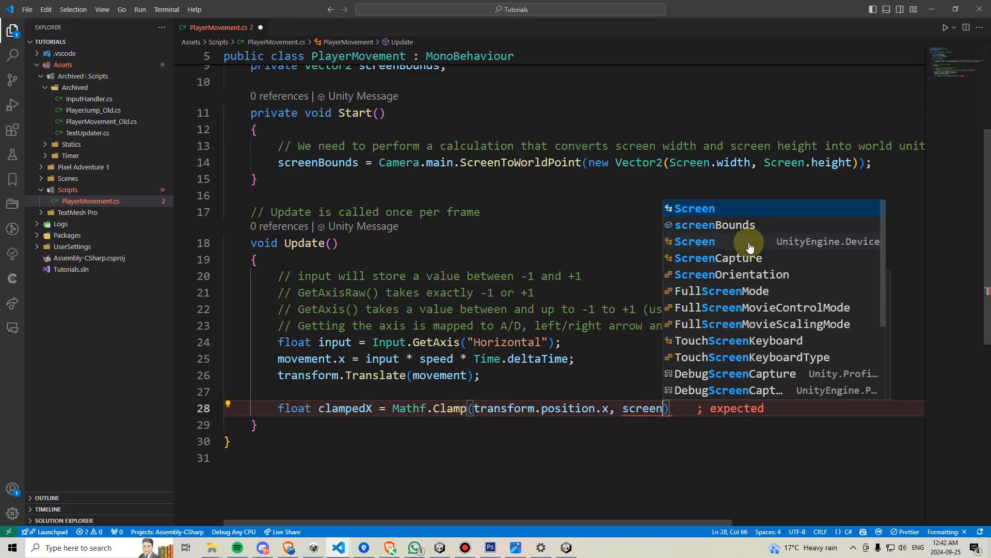
text(-screenbounds.x,)
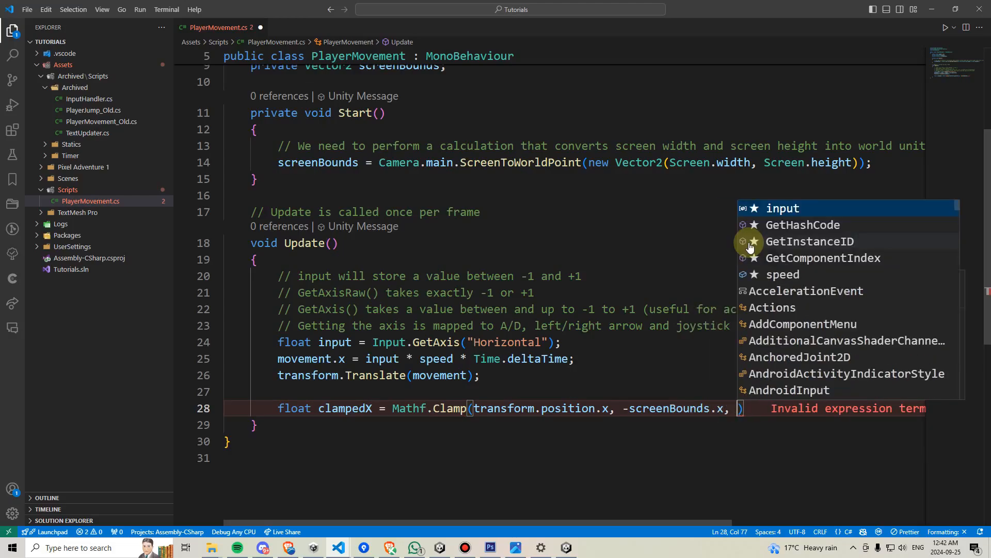
text(screenBounds.x)
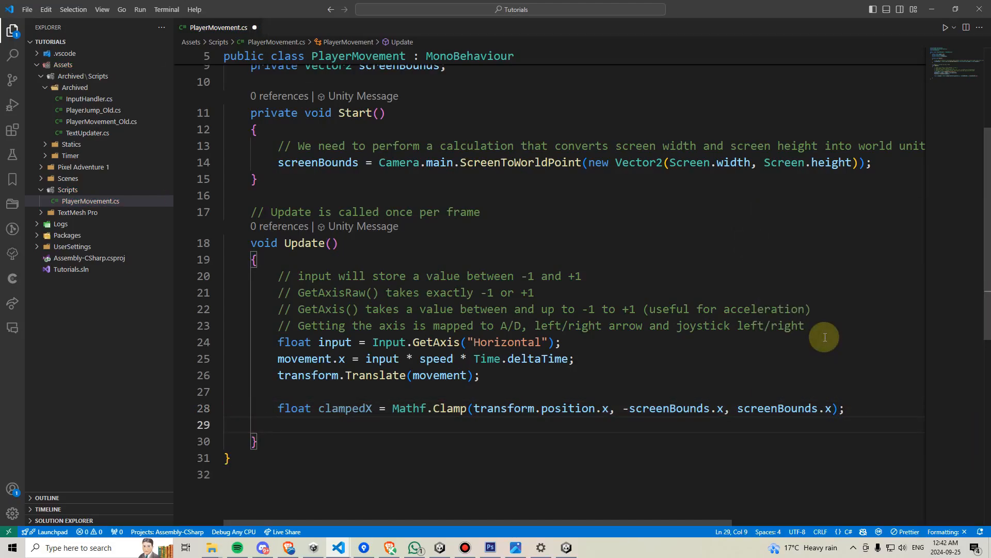
- Add 'Vector2 pos = transform.position;' and 'pos.x = clampedX;' below the clamp line
text(Vector2)
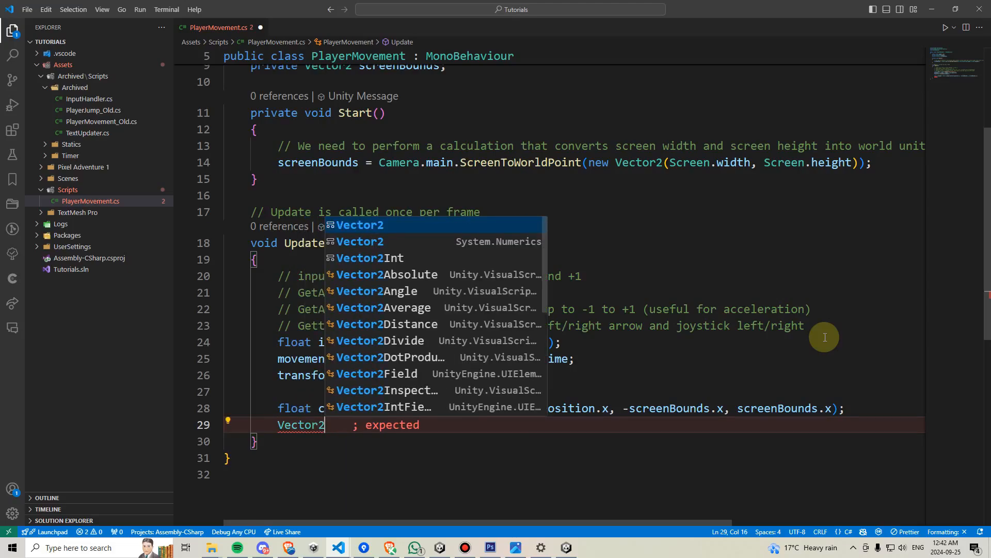
text(pos)
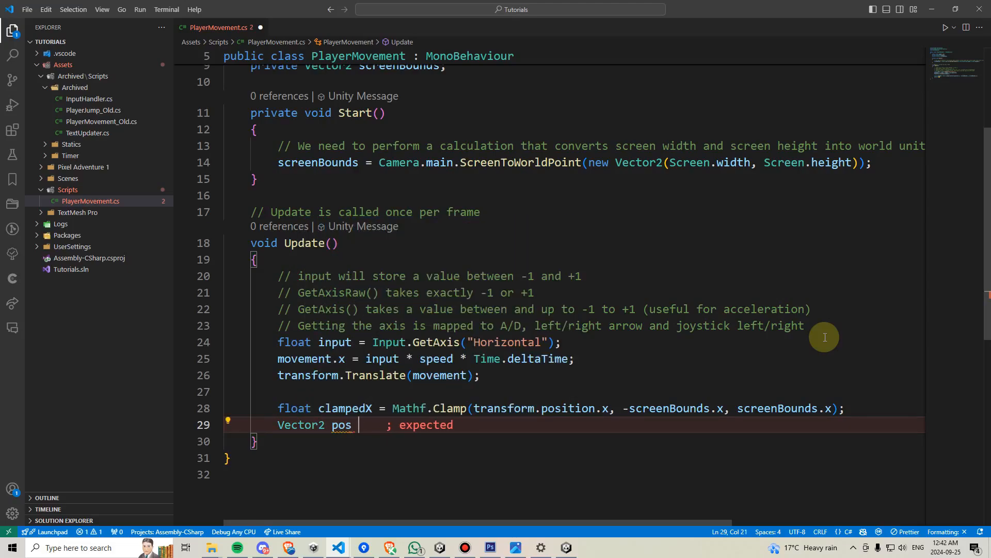
text(= transform.position;)
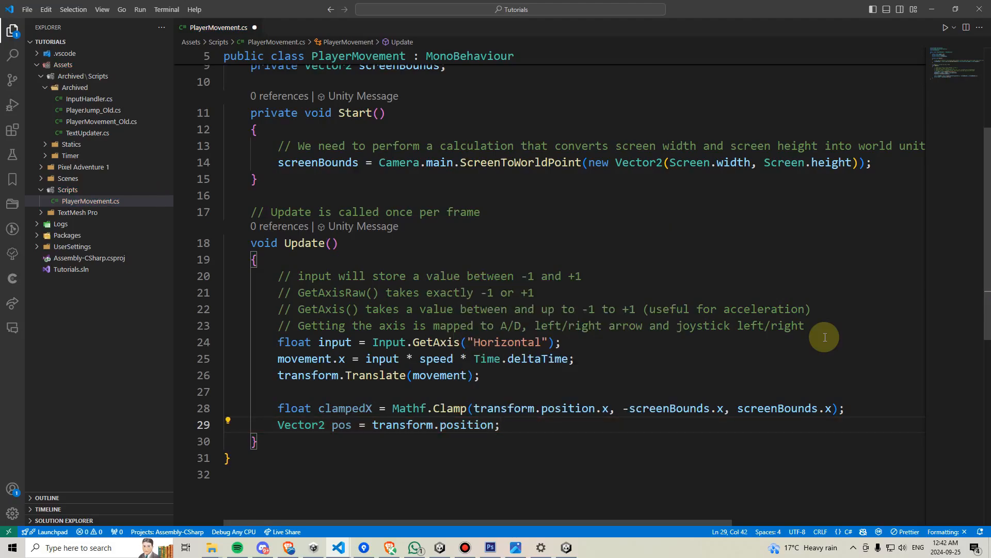
text(pos.x =)
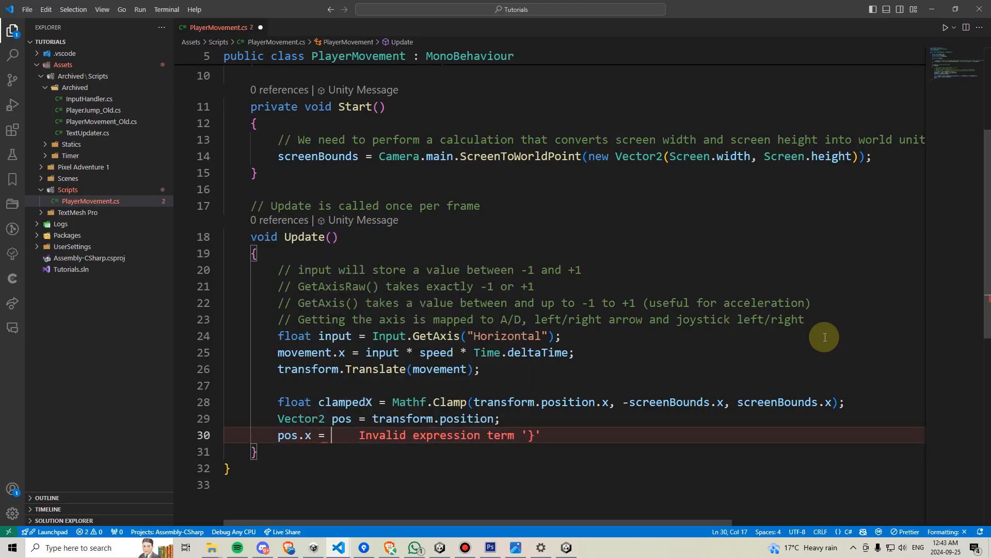
text(clampedX;)
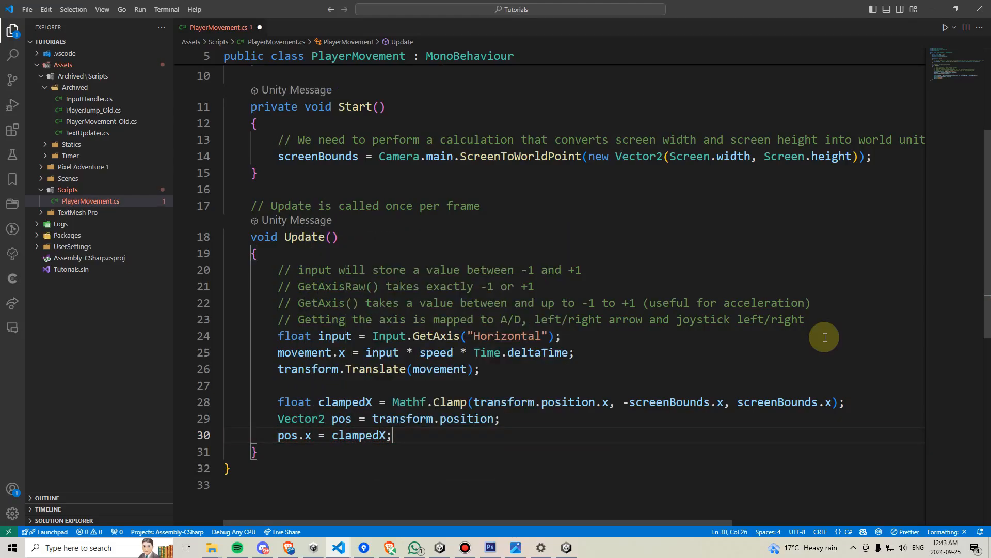
- Add 'transform.position = pos;' to apply the clamped position, and save the script
key(enter)
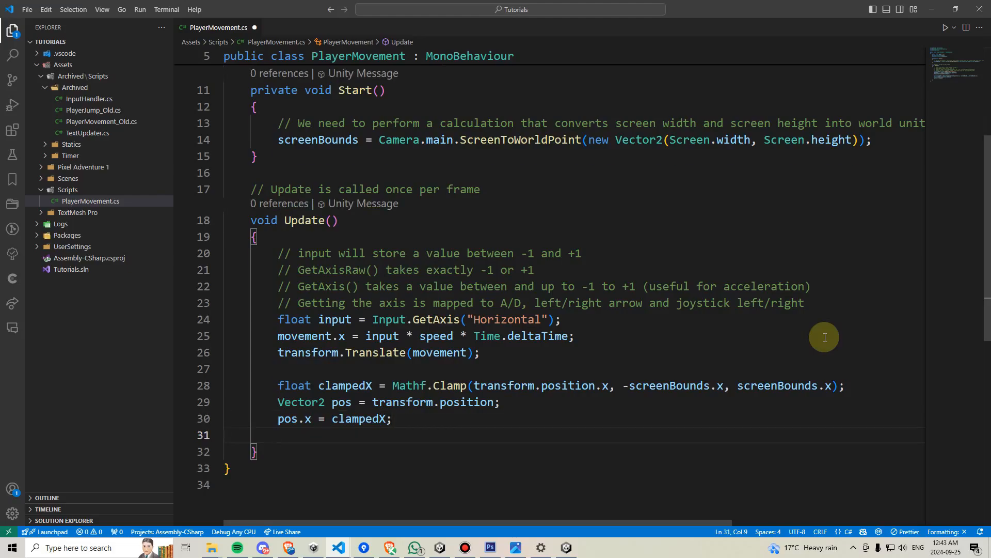
text(transform.position = p)
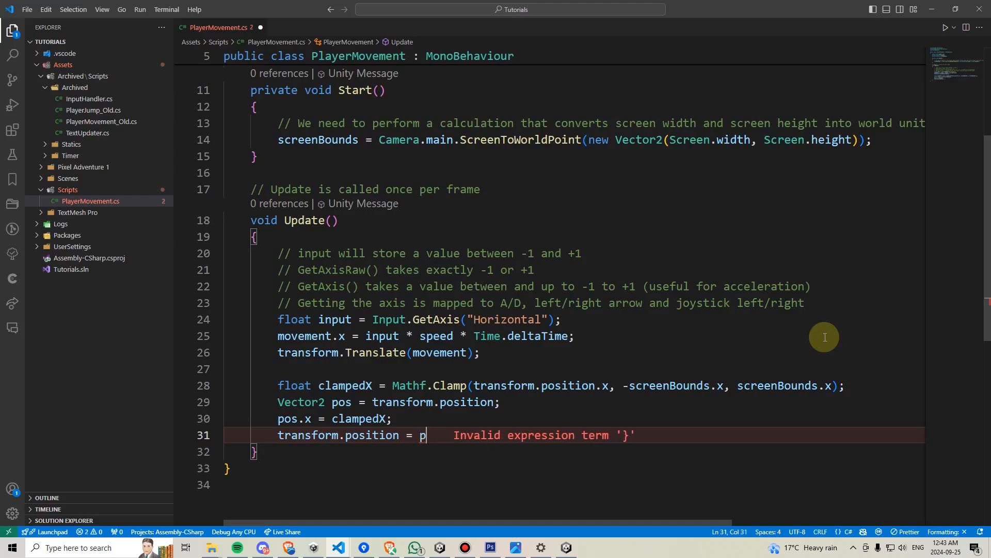
text(os;)
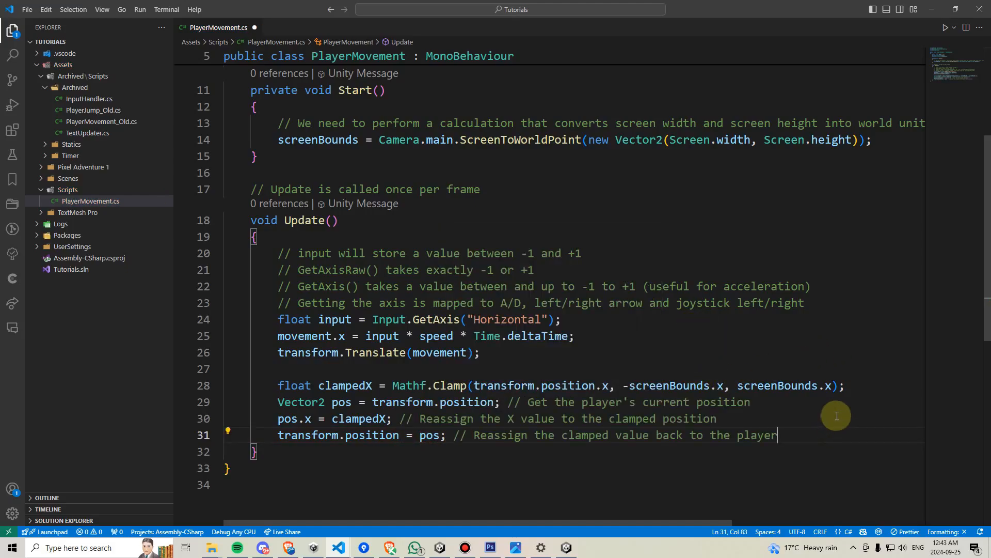
key(ctrl+s)
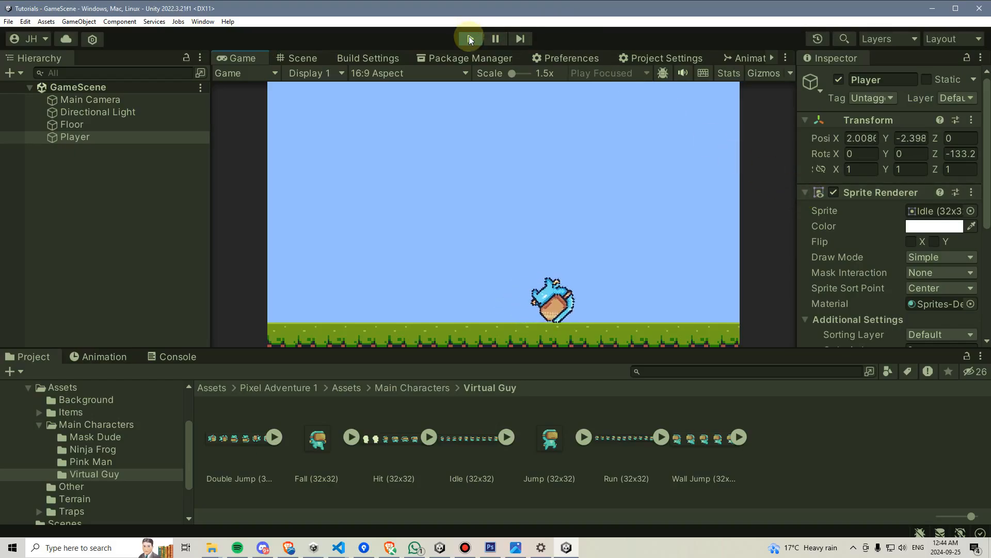
- Stop Play mode and tick Freeze Rotation Z under the Player's Rigidbody 2D Constraints
click(469, 38)
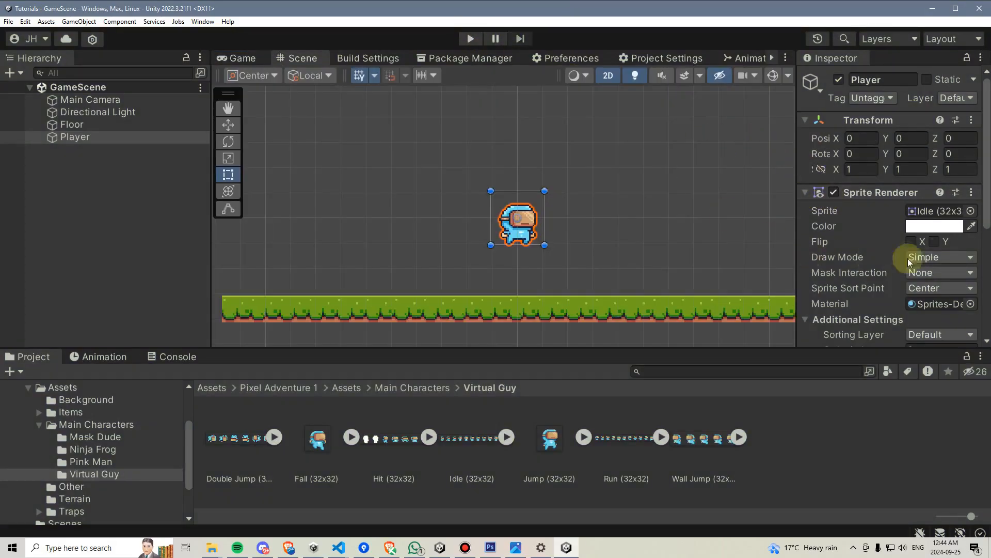
click(806, 192)
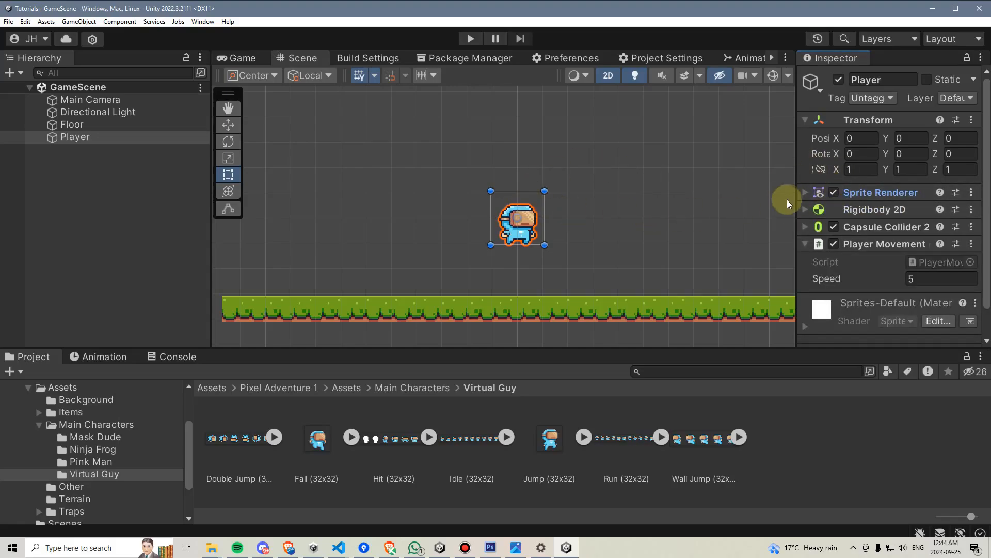
click(806, 210)
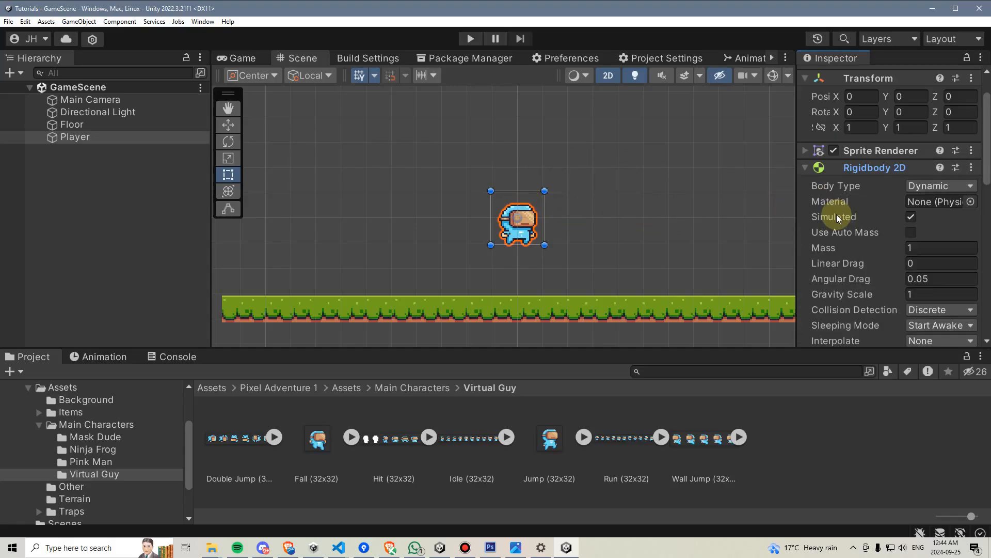
scroll(down, 3)
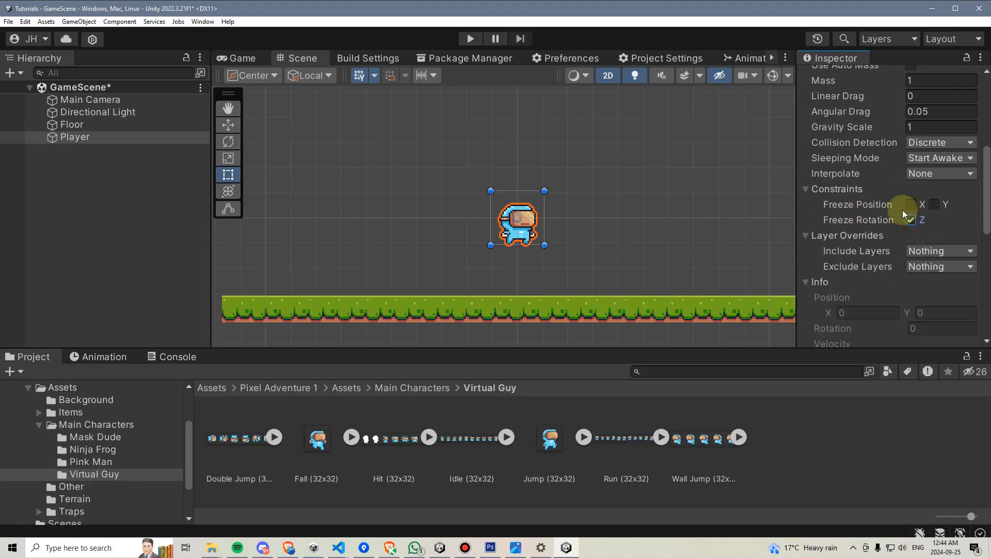
click(911, 219)
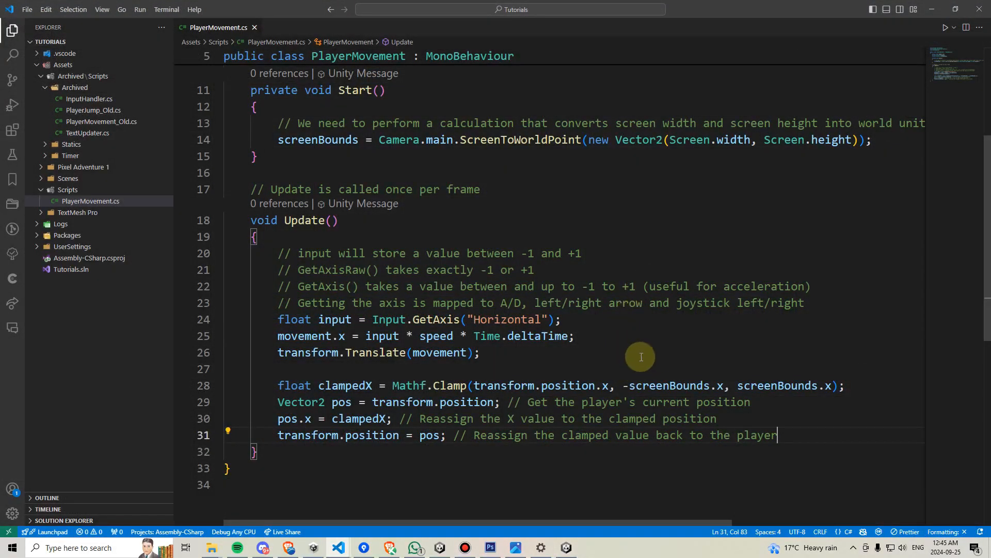
mouse_move(638, 371)
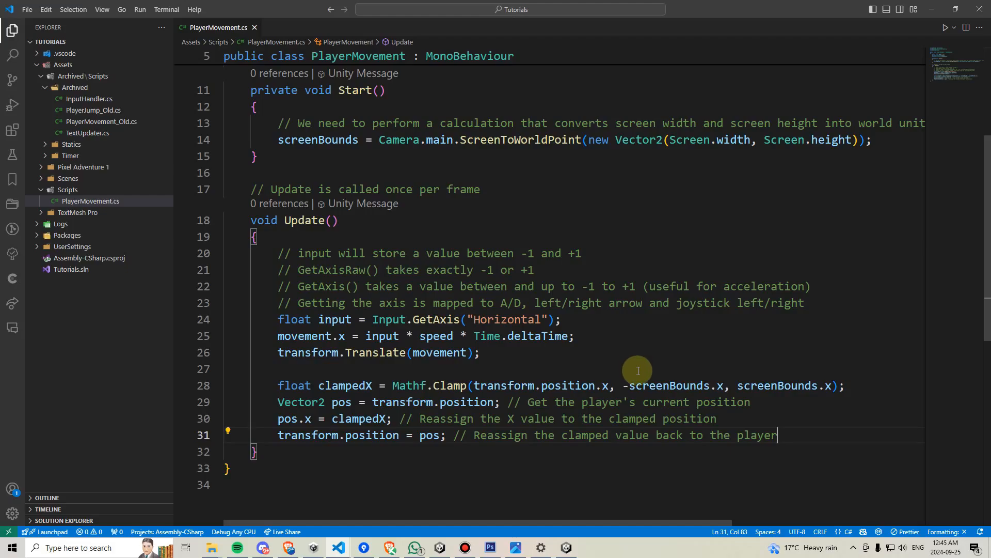
- Declare 'private float playerHalfWidth;' below the screenBounds field
scroll(up, 3)
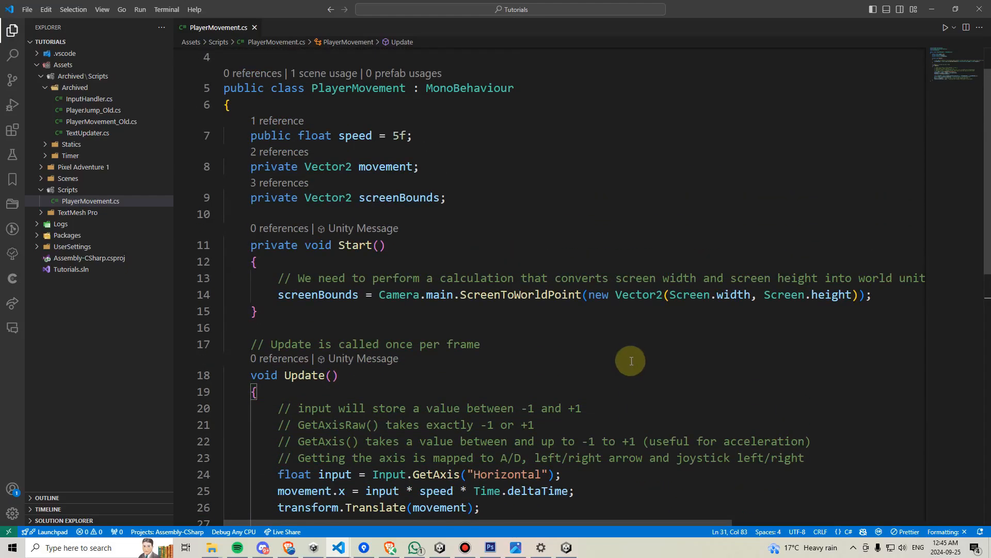
text(private float)
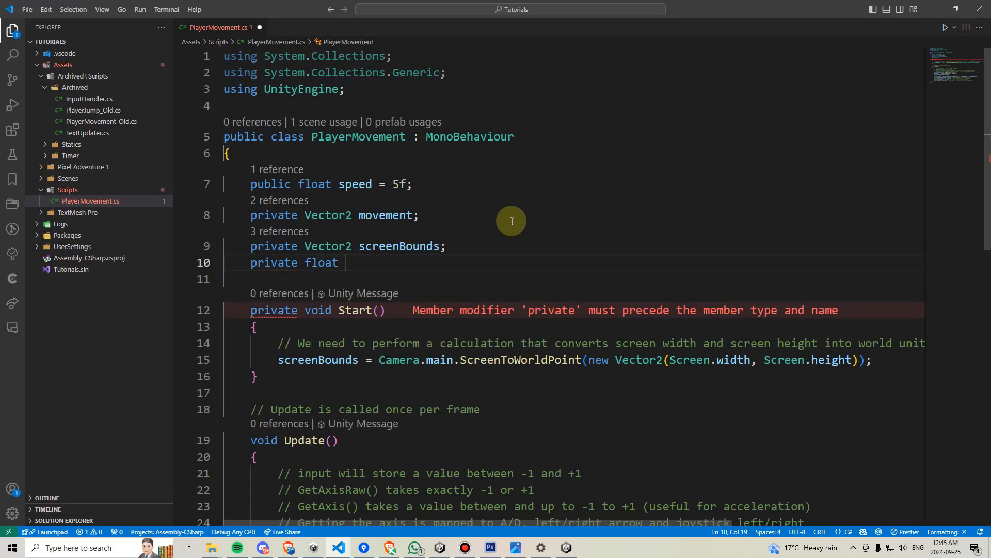
text(player)
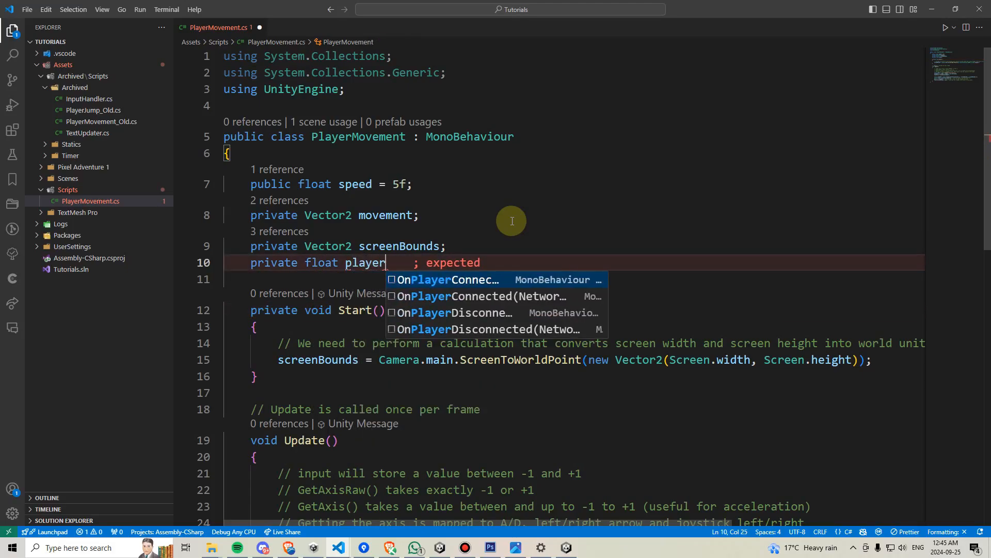
text(HalfWid)
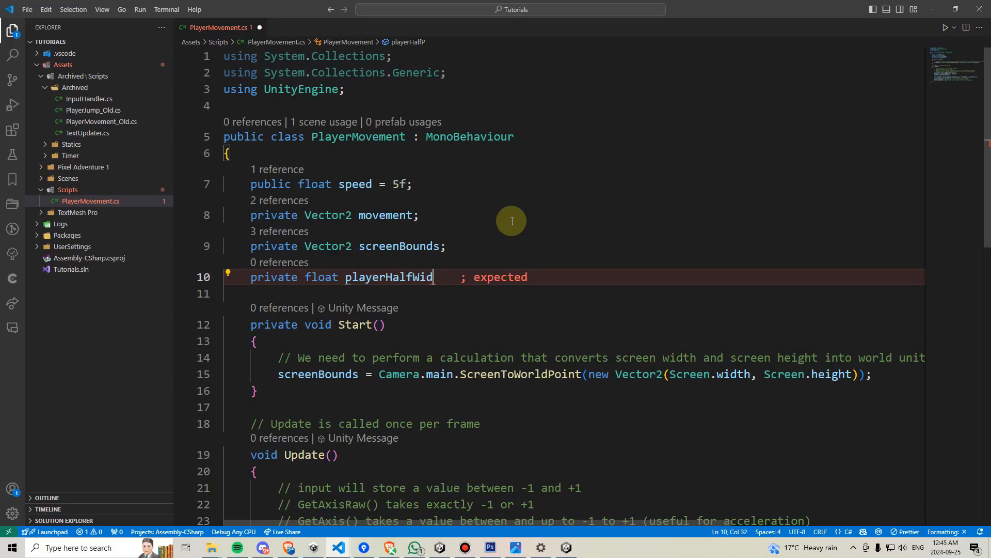
text(th;)
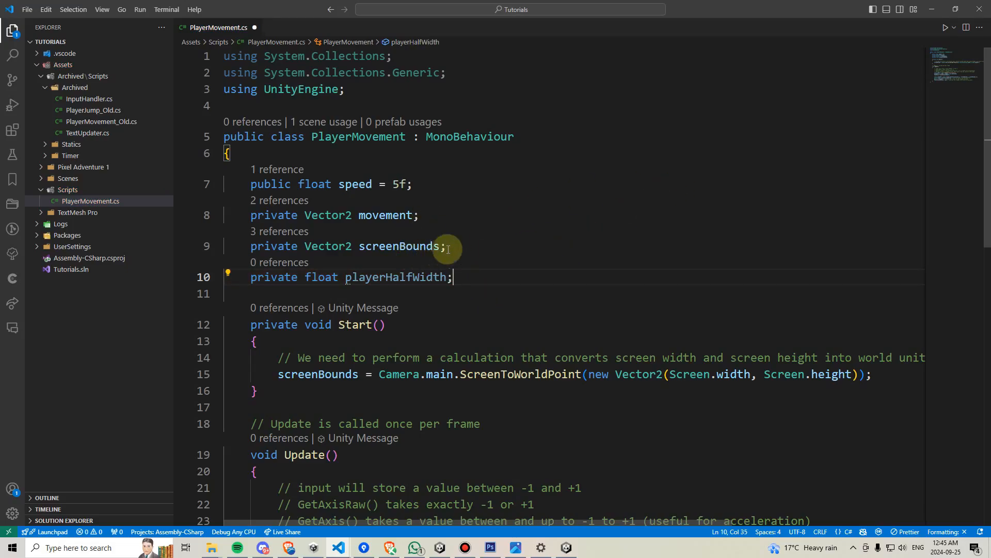
mouse_move(409, 348)
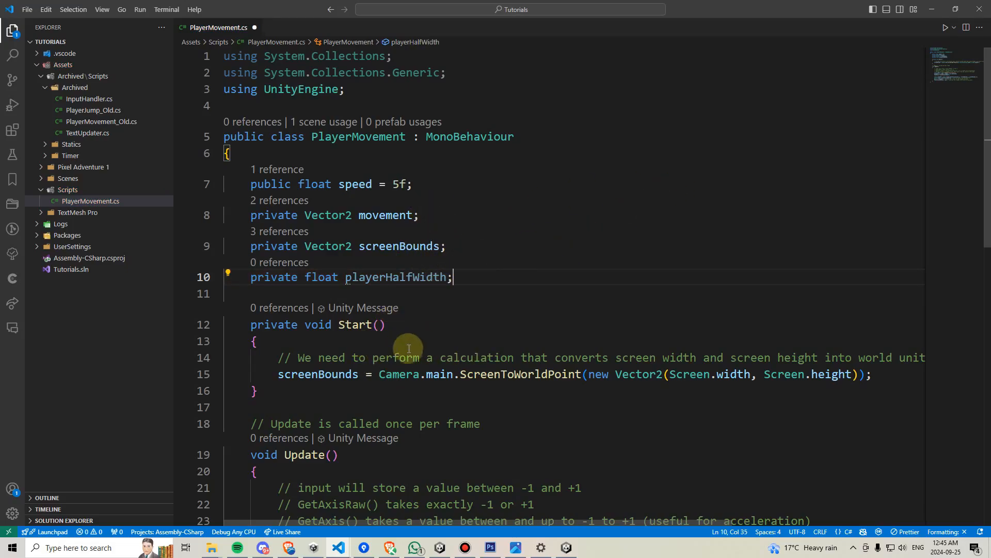
- Assign playerHalfWidth = GetComponent<SpriteRenderer>().bounds.extents.x; at the end of Start and save
click(869, 374)
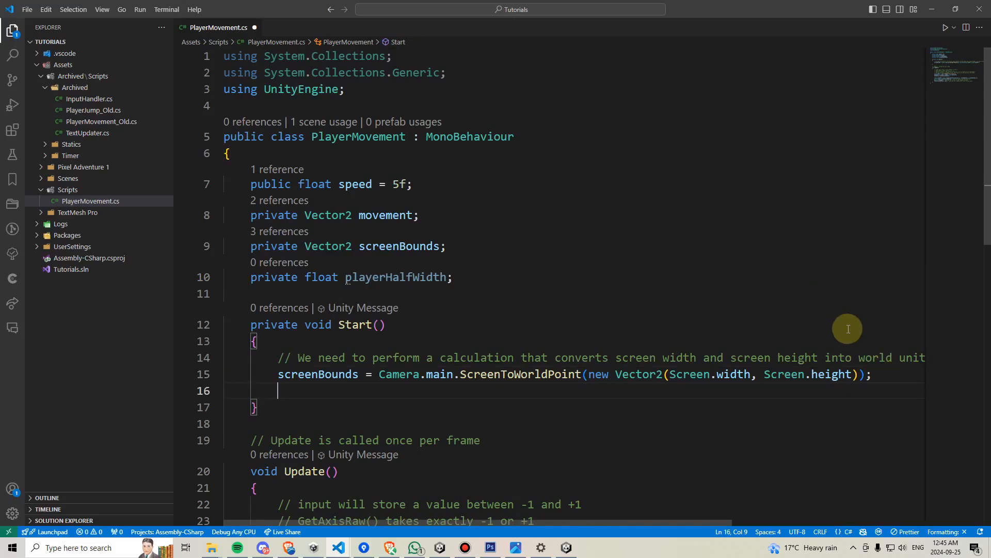
text(playerHalfWidth =)
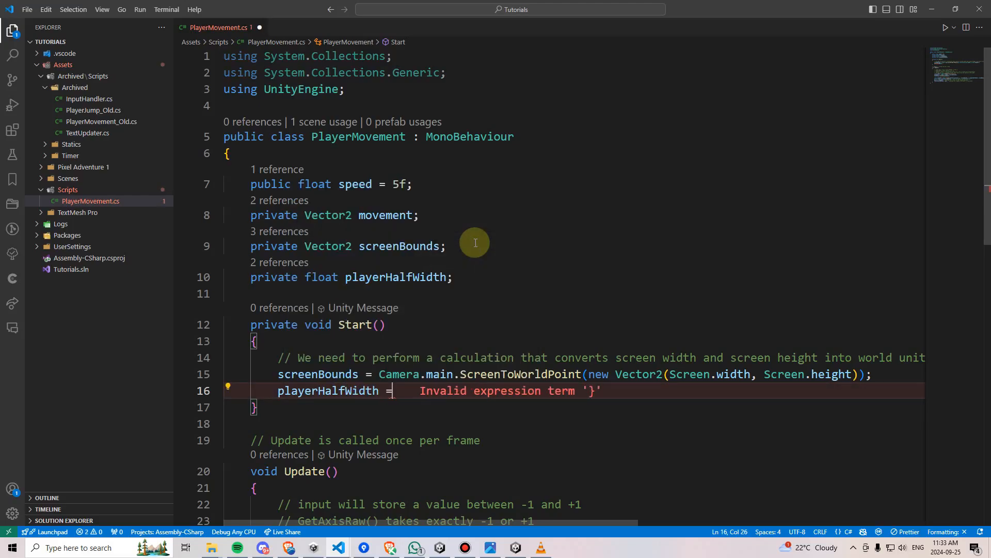
text(GetComponent)
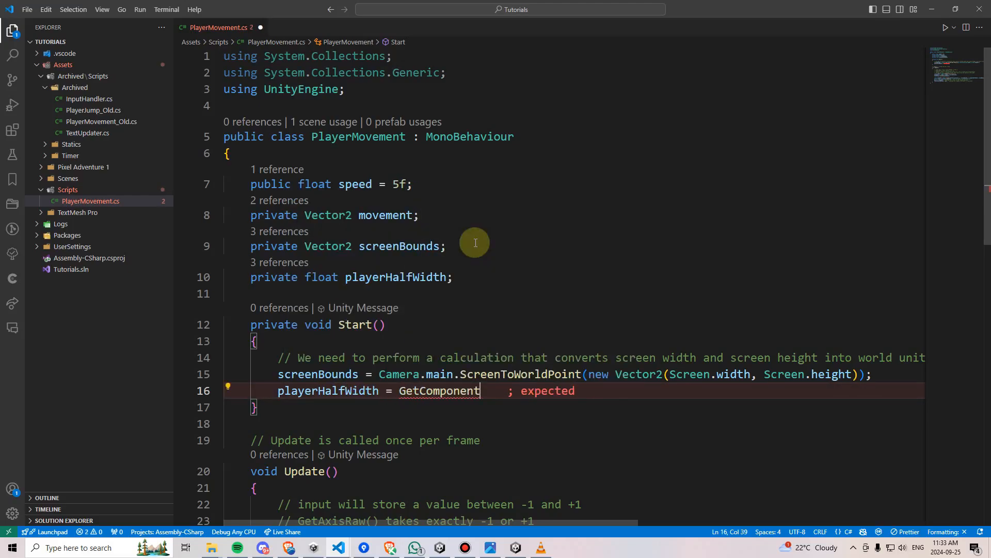
text(<)
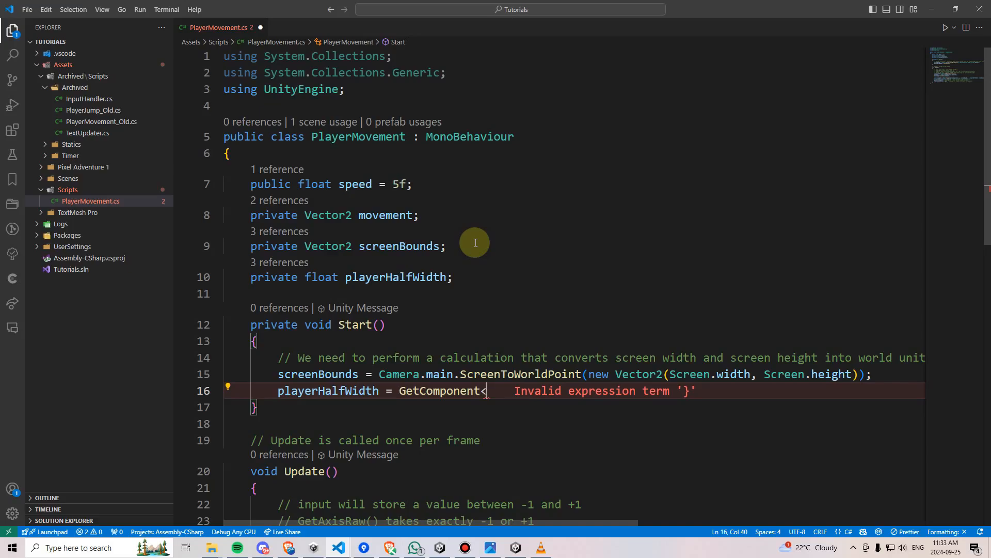
text(SpriteRenderer>)
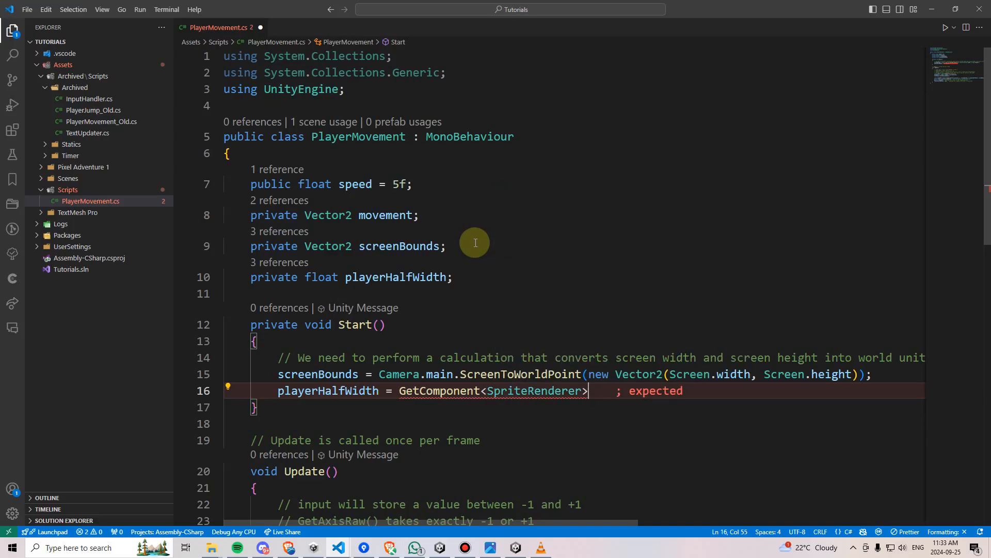
text(())
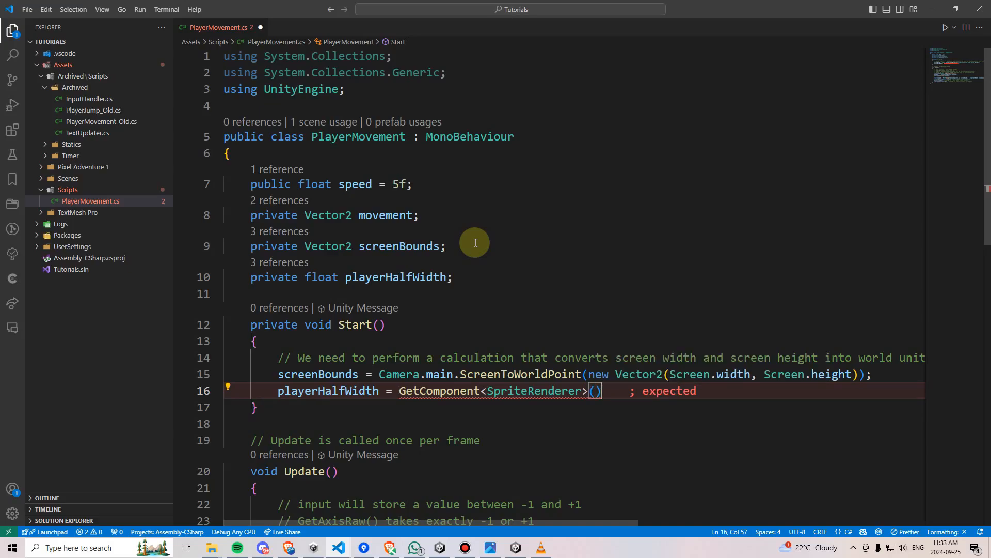
text(.bounds.extents.x;)
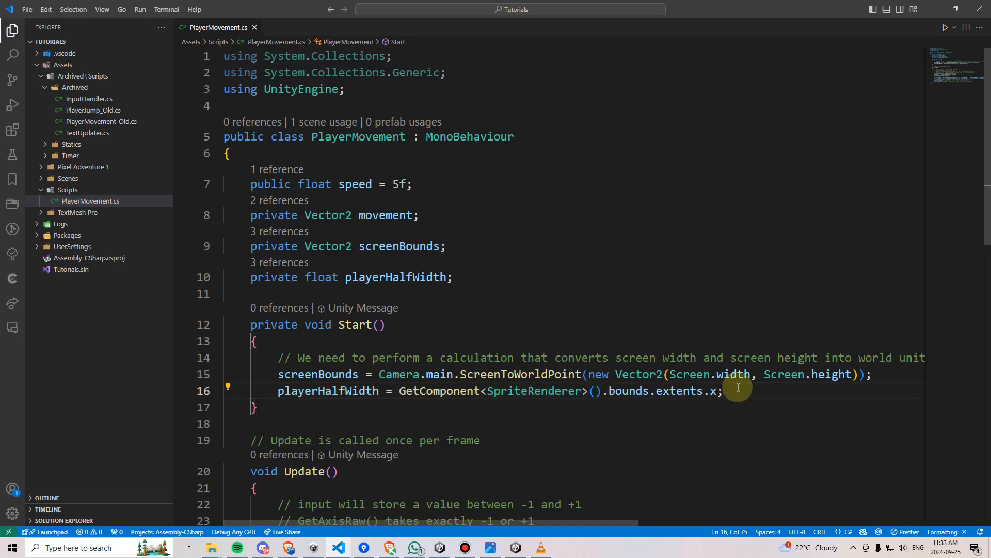
click(515, 547)
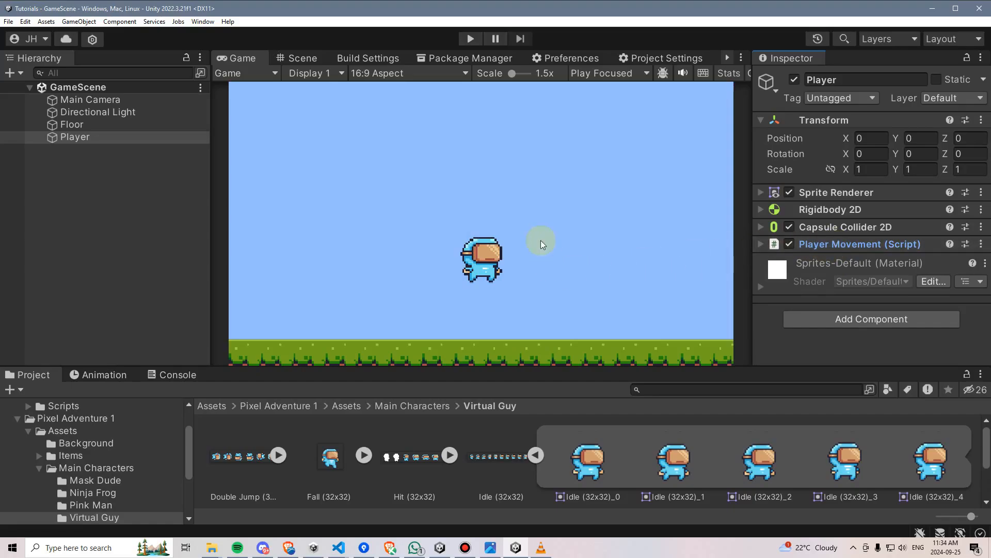
mouse_move(850, 247)
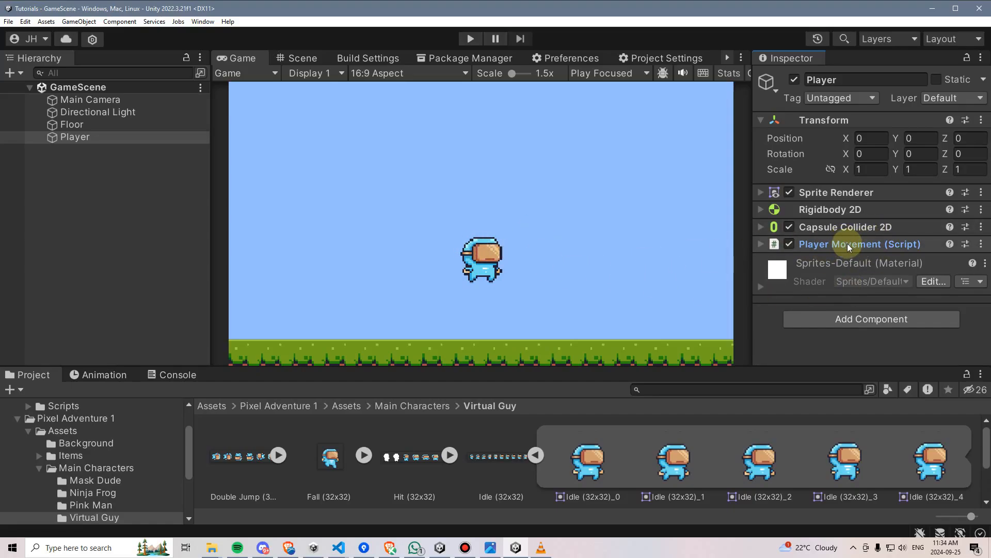
mouse_move(858, 210)
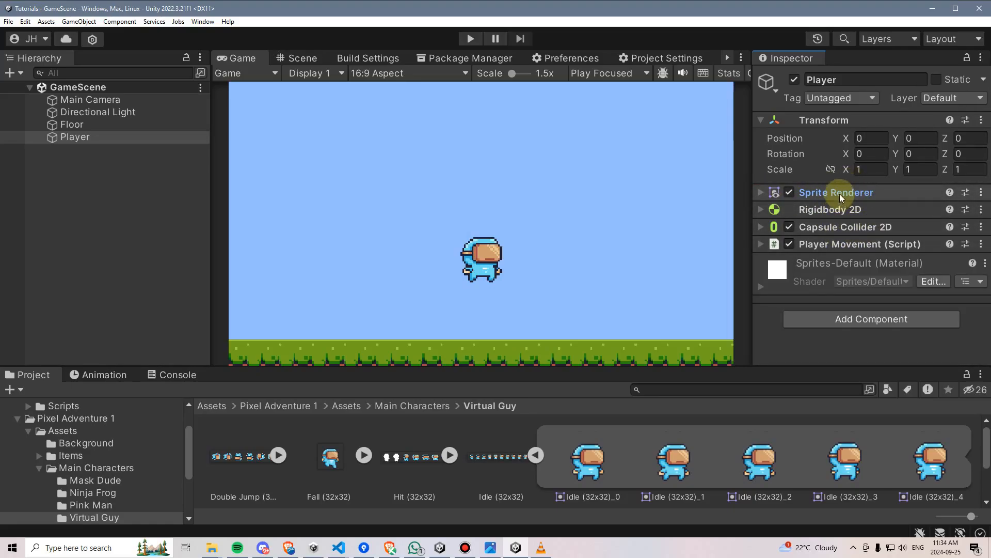
mouse_move(822, 239)
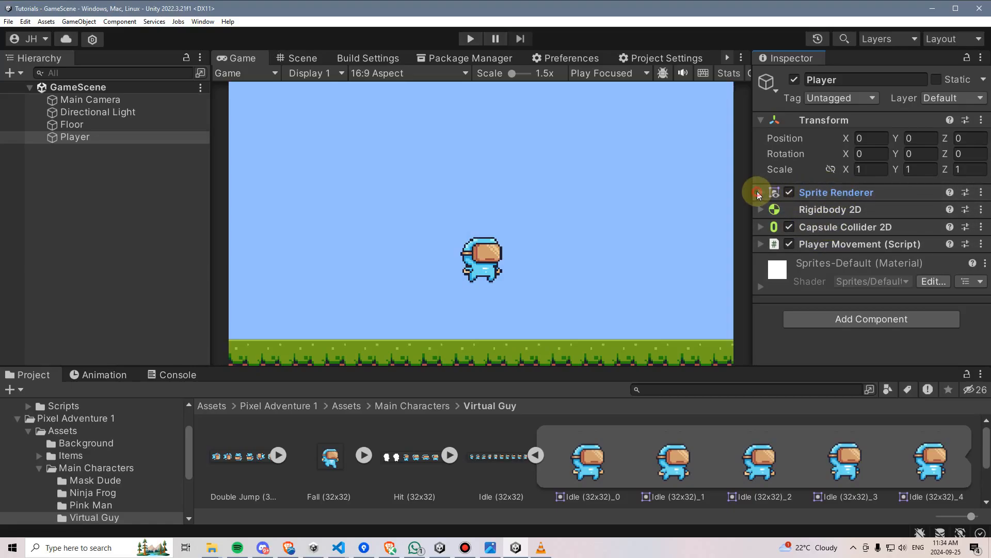
- Expand the Player's Sprite Renderer in the Inspector to see the Idle (32x32)_0 sprite assigned
click(760, 192)
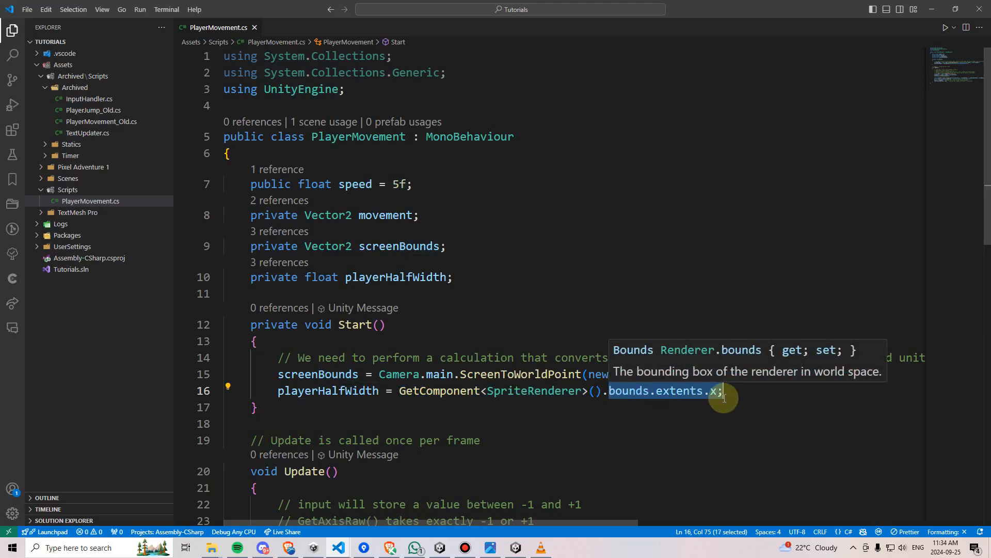
mouse_move(711, 390)
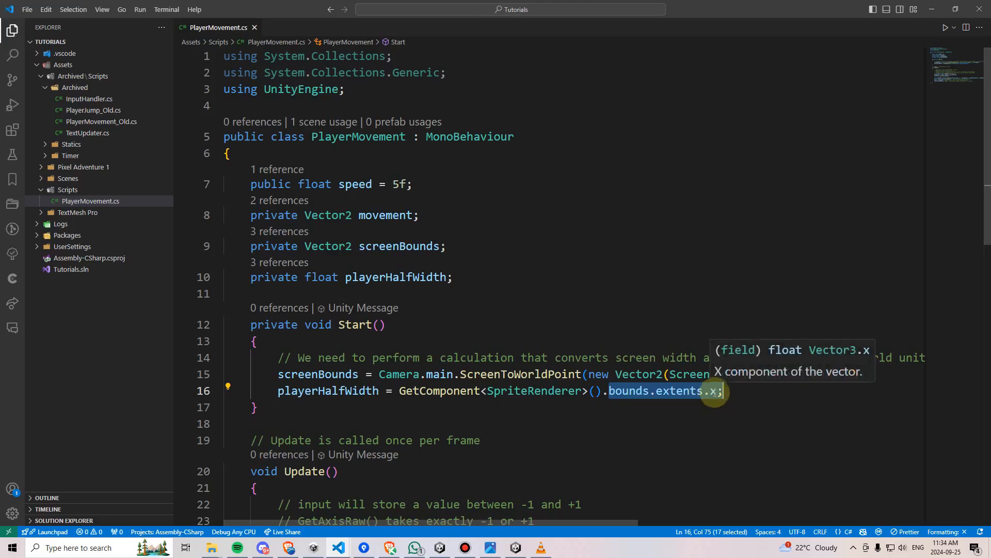
click(514, 548)
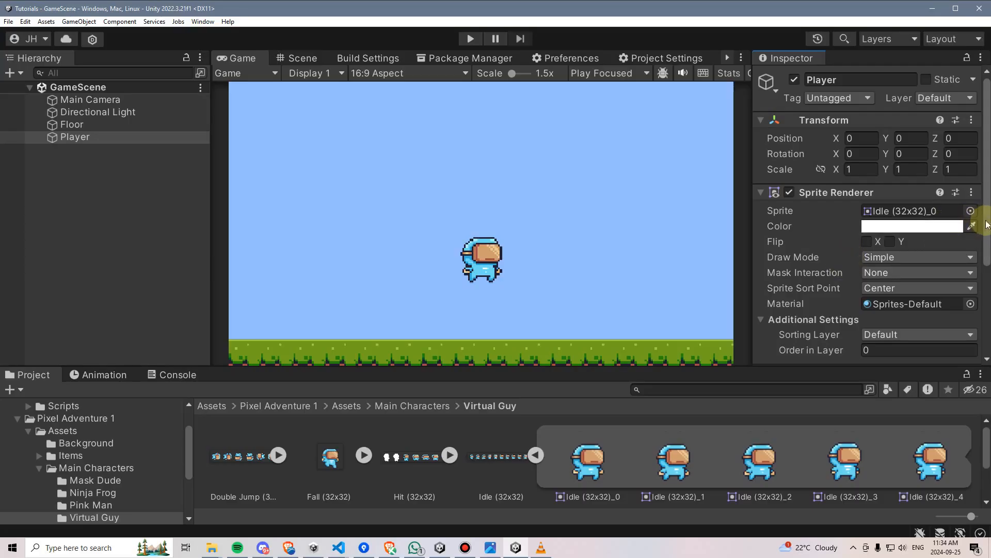
- Check the scene view, deselect the Player, and run a play test that logs playerHalfWidth 0.7333333 to the Console
scroll(down, 3)
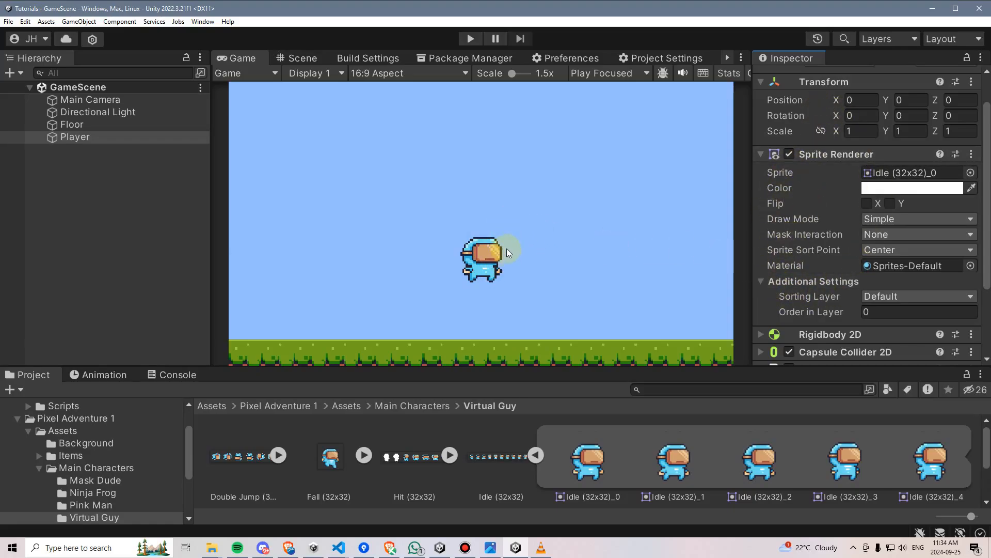
mouse_move(506, 255)
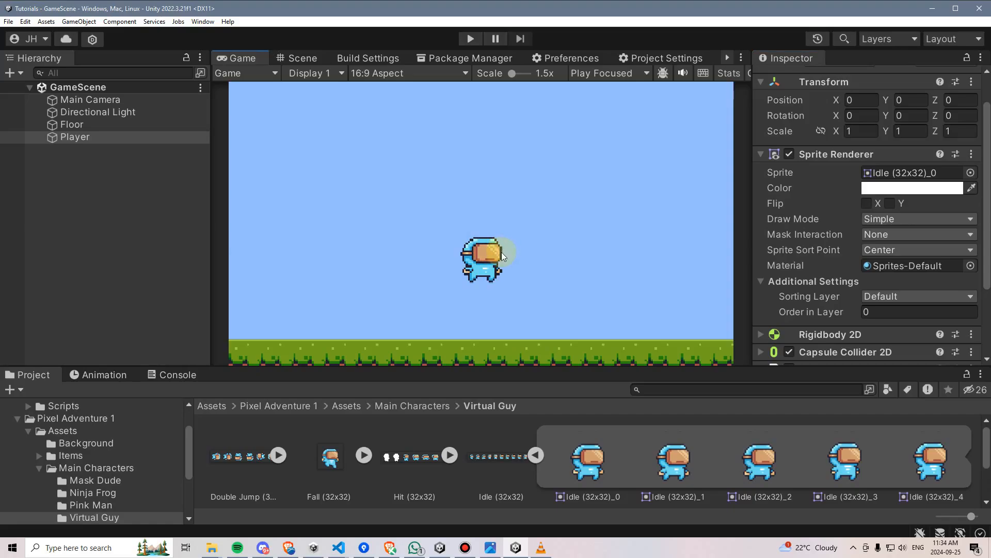
click(303, 58)
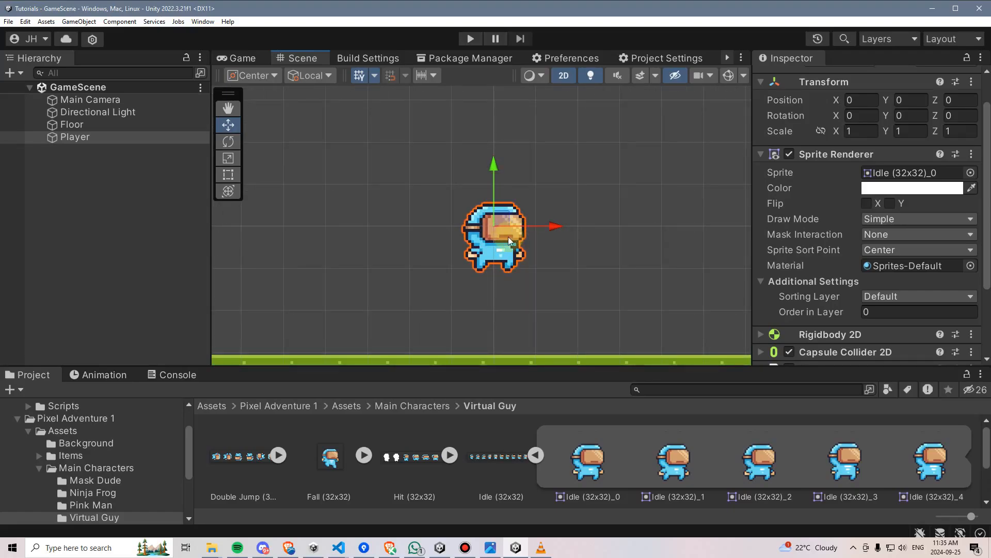
scroll(up, 3)
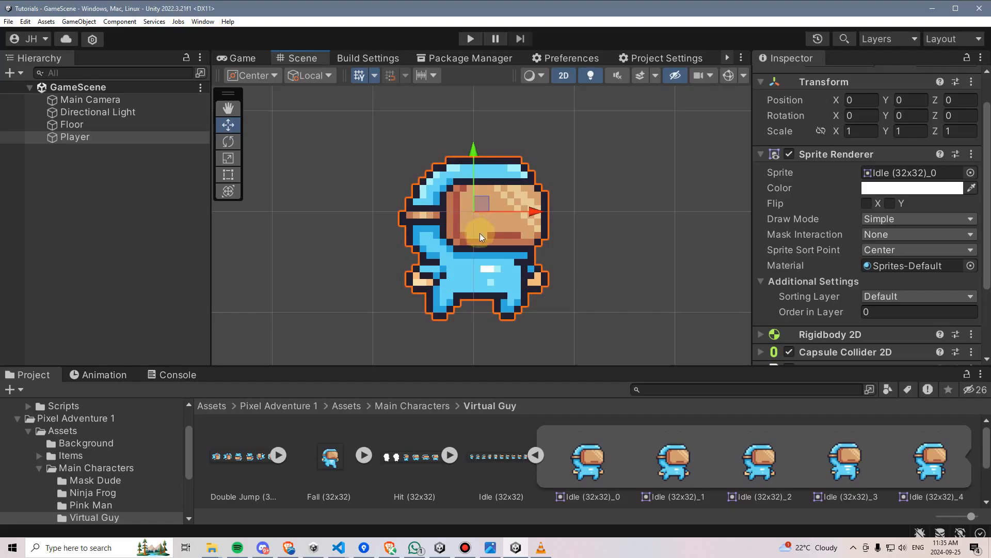
mouse_move(478, 226)
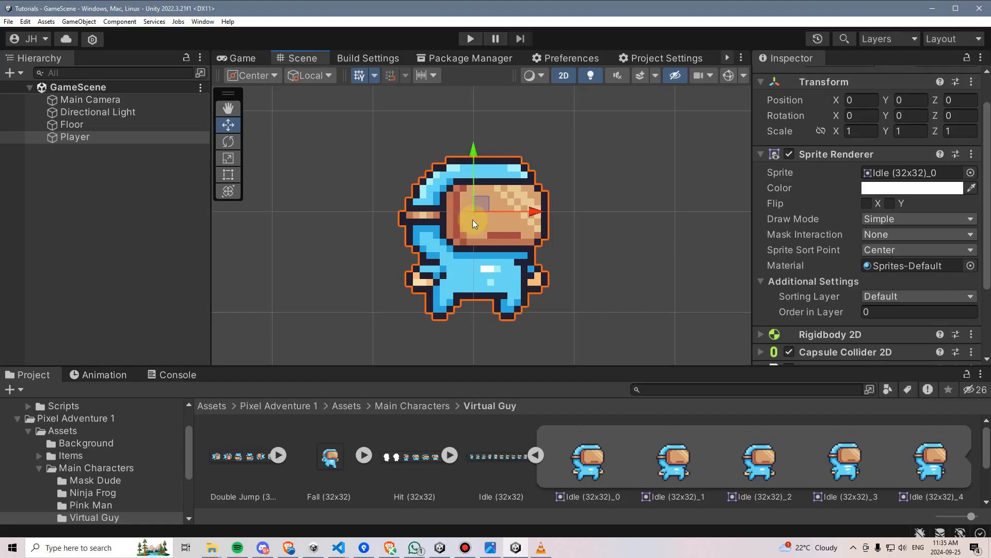
mouse_move(552, 226)
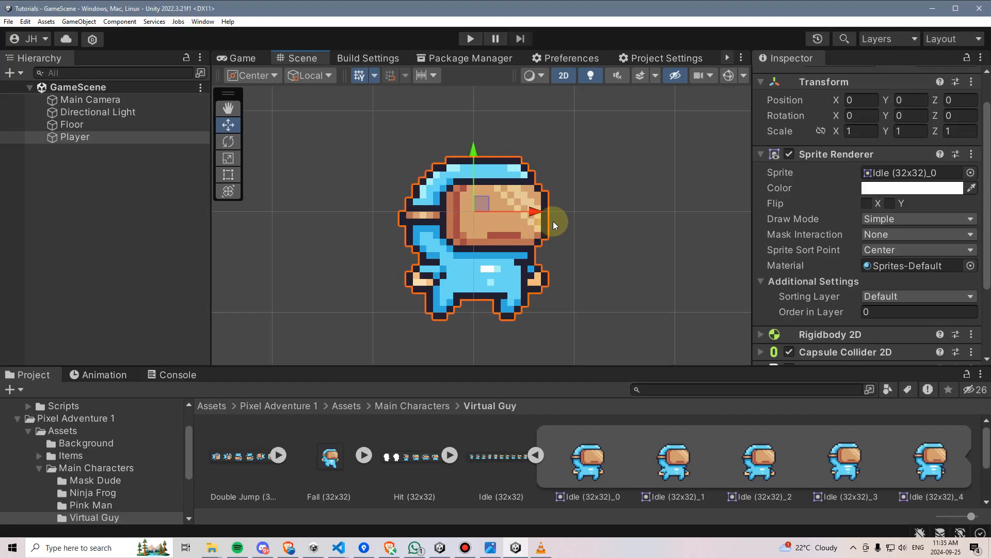
mouse_move(418, 232)
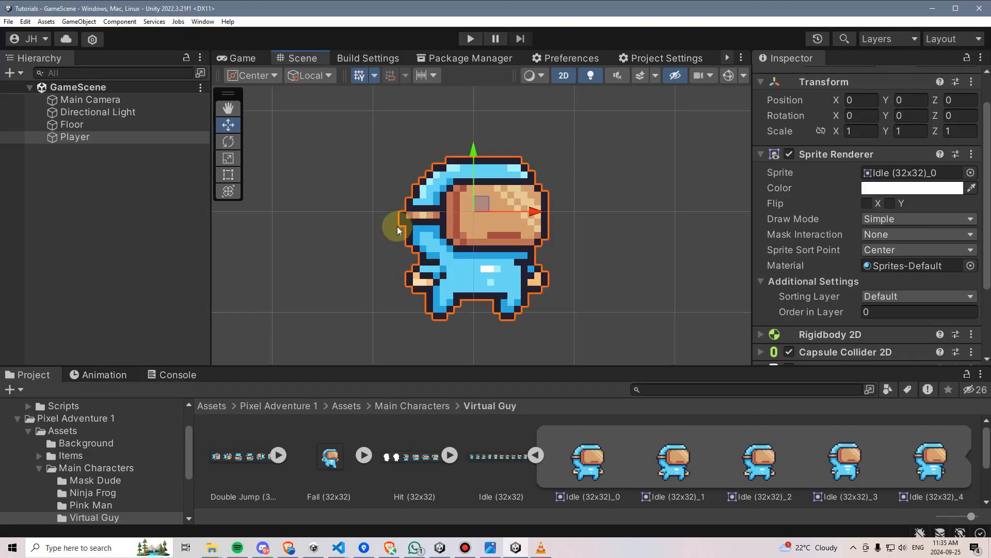
mouse_move(537, 218)
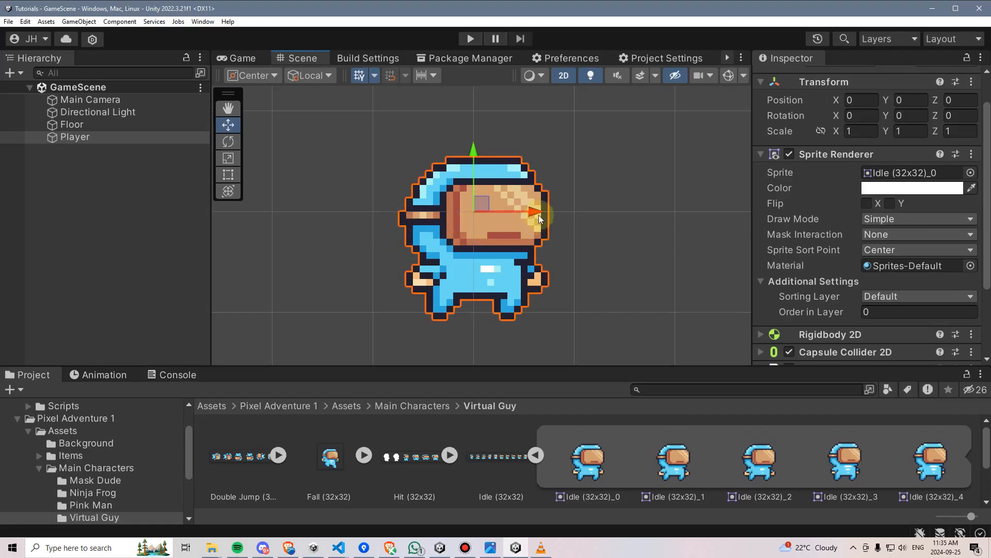
click(550, 224)
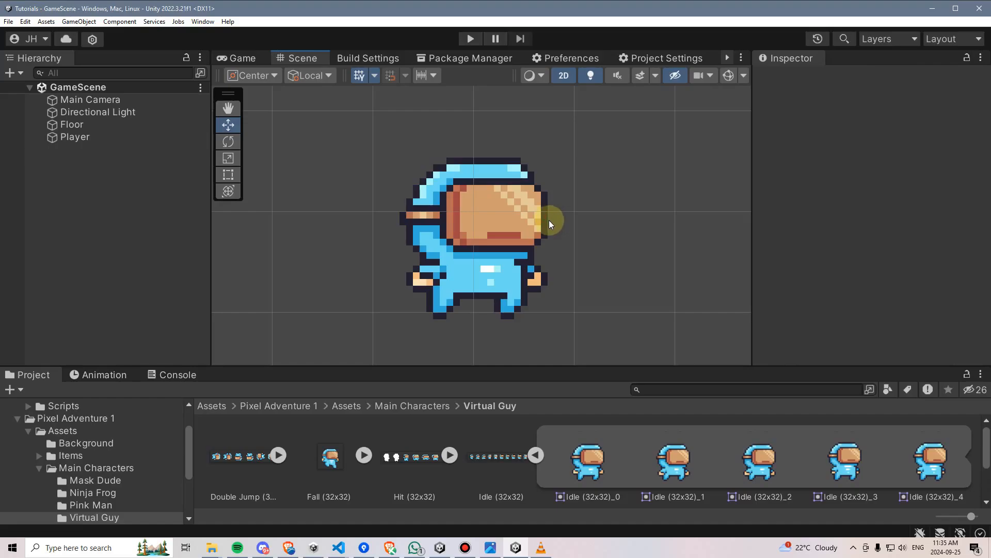
mouse_move(546, 226)
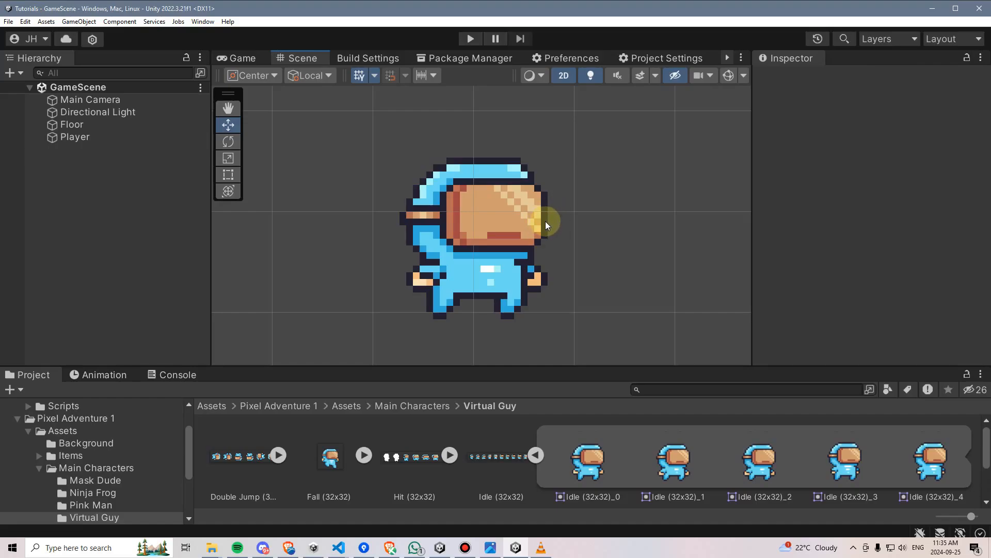
mouse_move(471, 226)
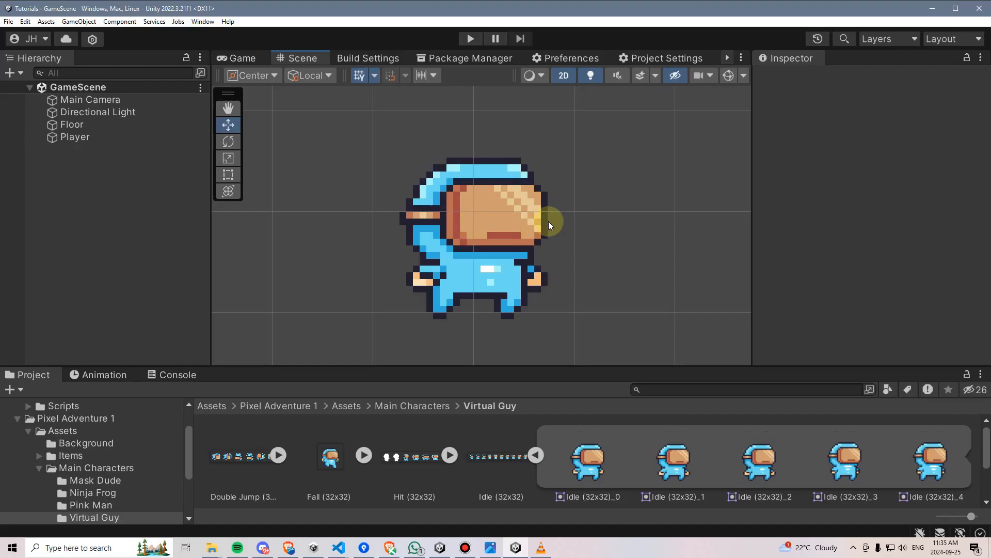
mouse_move(478, 226)
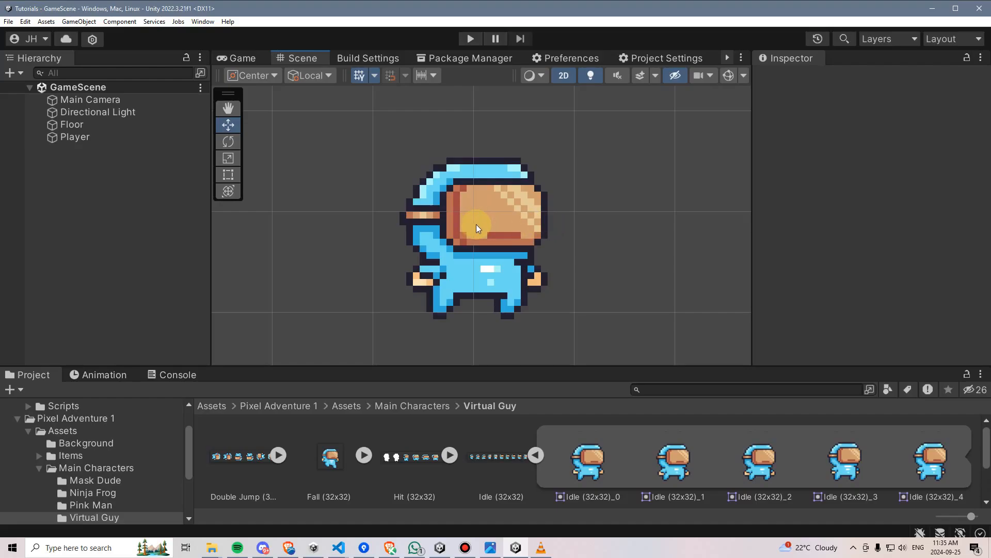
mouse_move(458, 256)
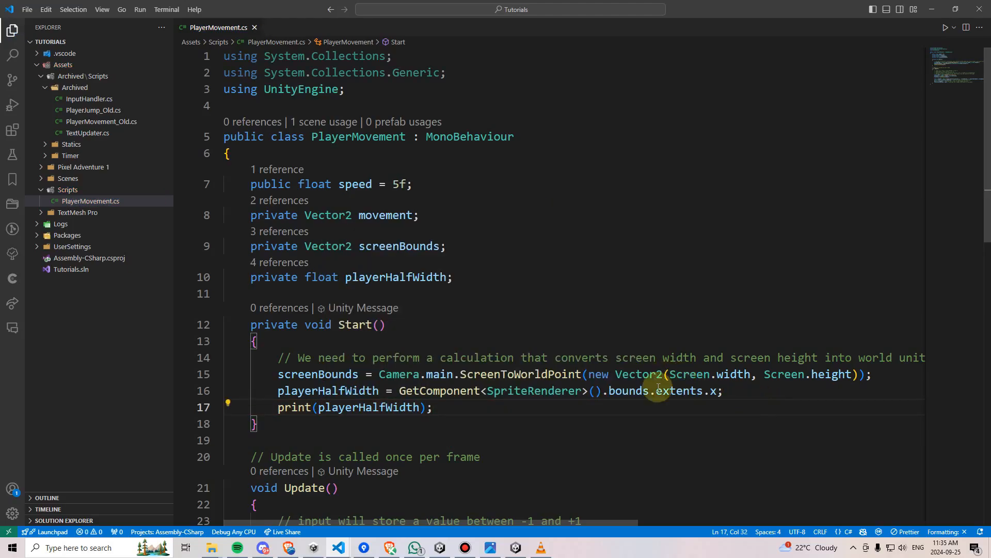
mouse_move(663, 411)
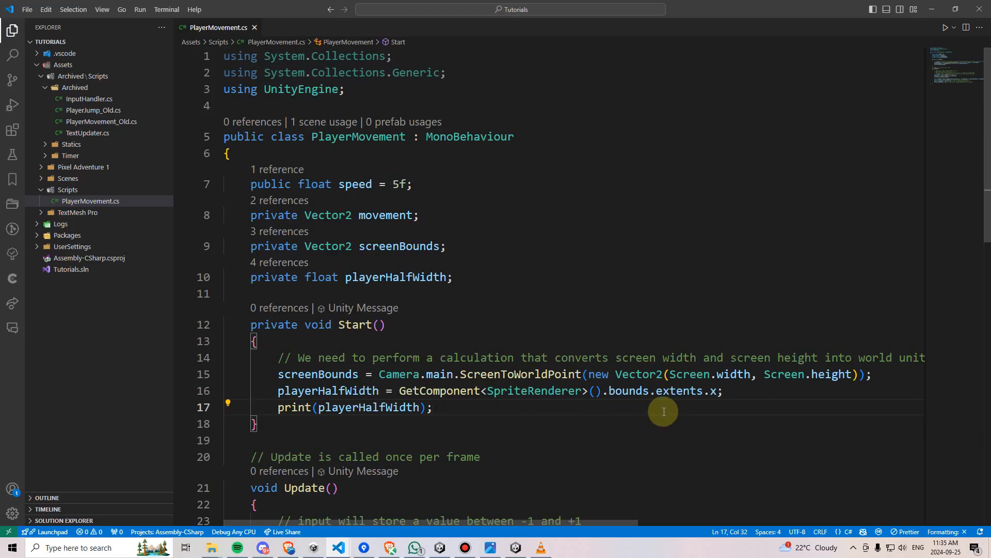
click(514, 547)
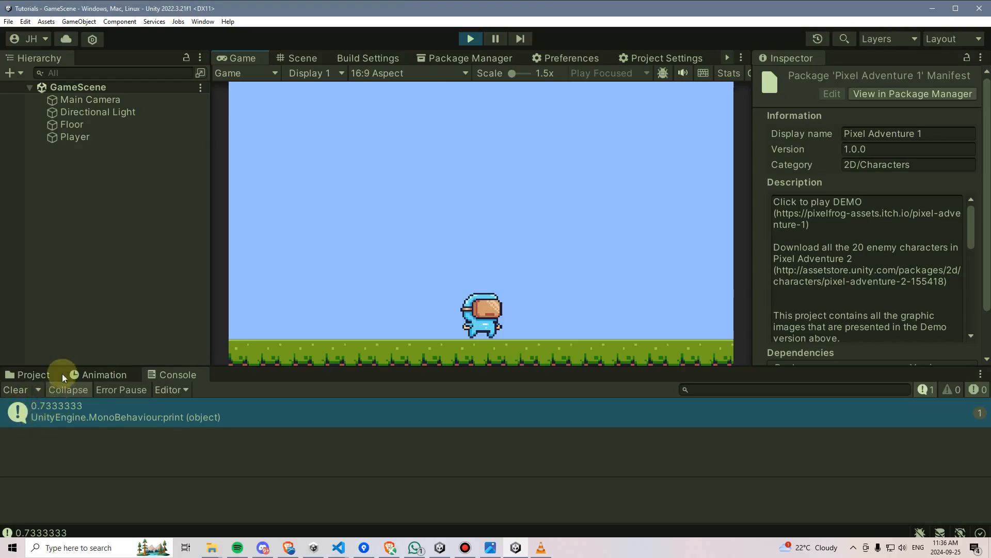
mouse_move(430, 315)
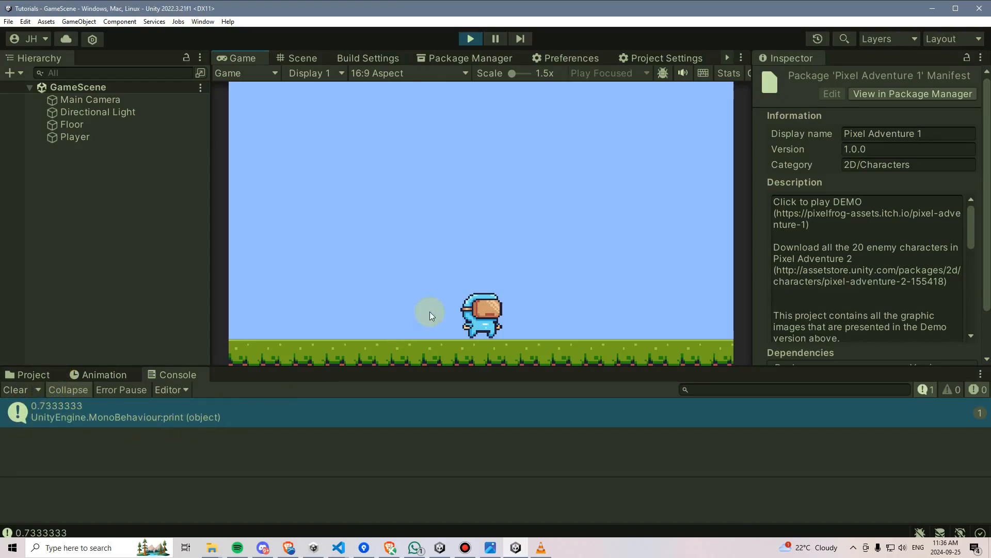
mouse_move(500, 314)
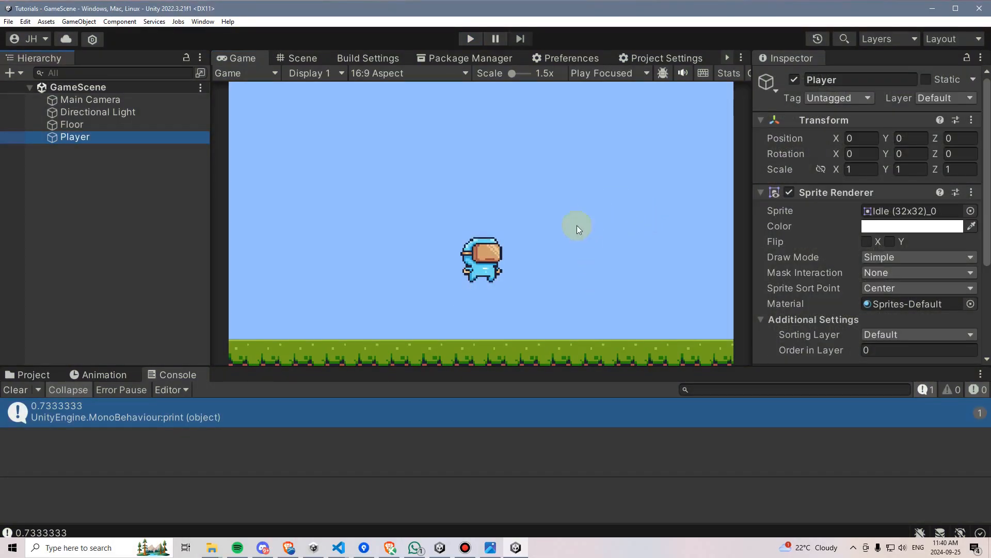
mouse_move(837, 143)
text(-8.85)
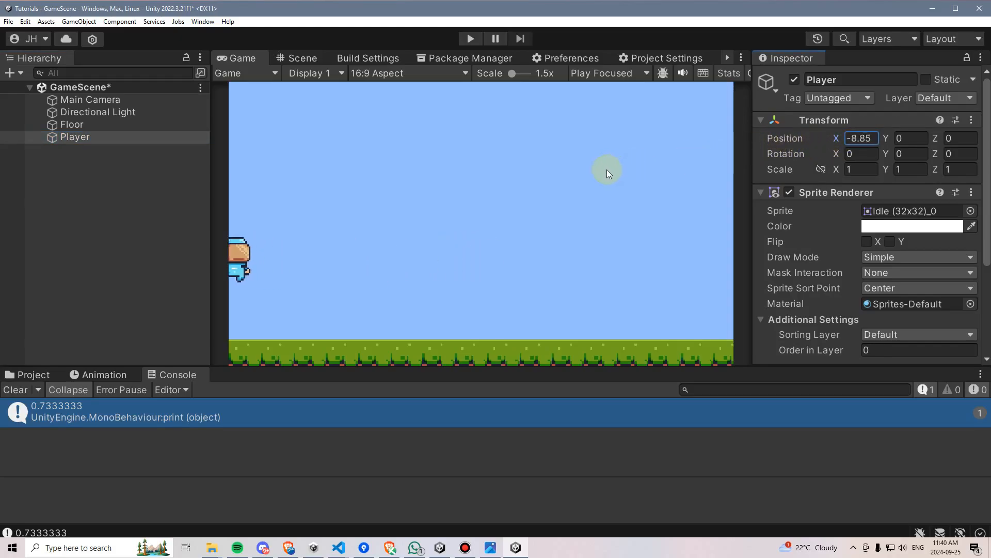
mouse_move(841, 137)
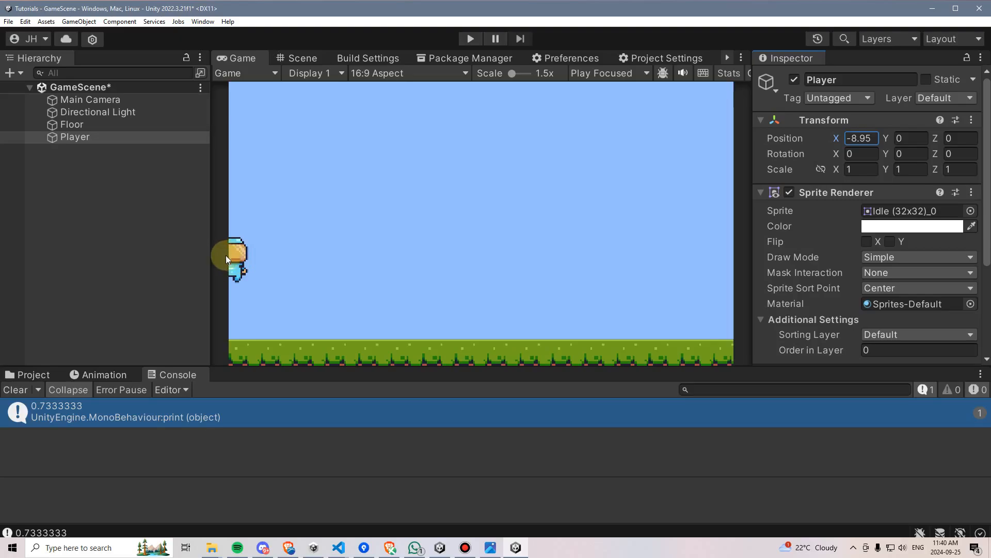
mouse_move(231, 260)
text(-8.2)
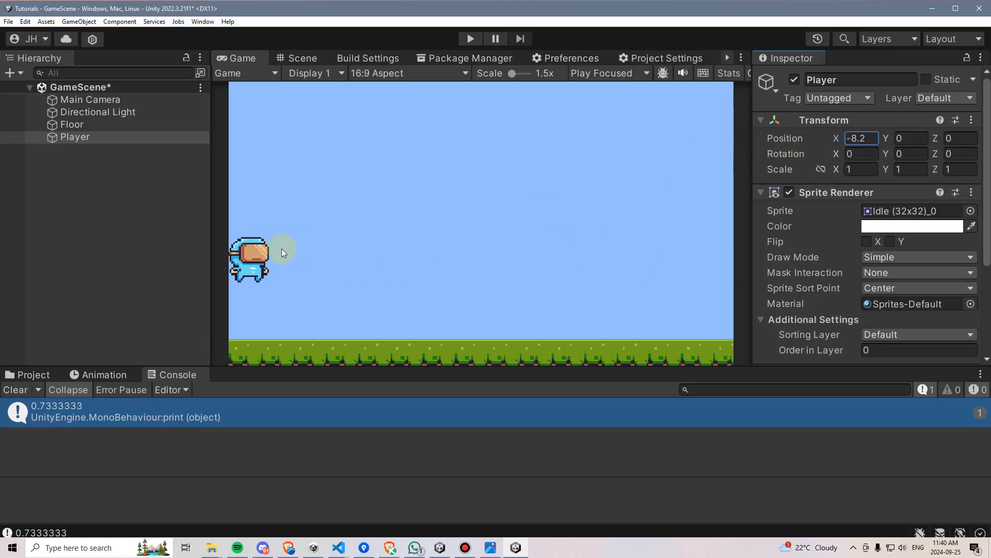
mouse_move(256, 253)
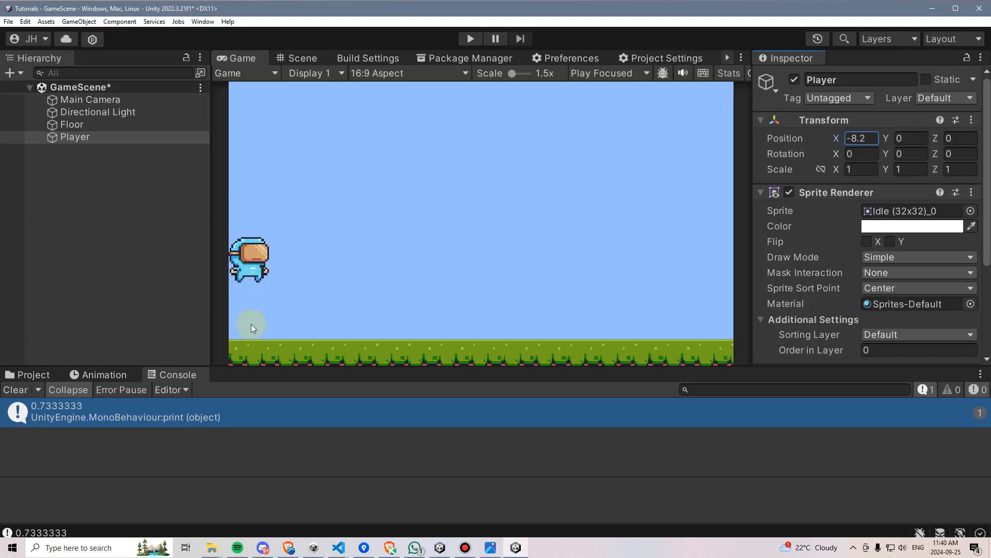
mouse_move(232, 312)
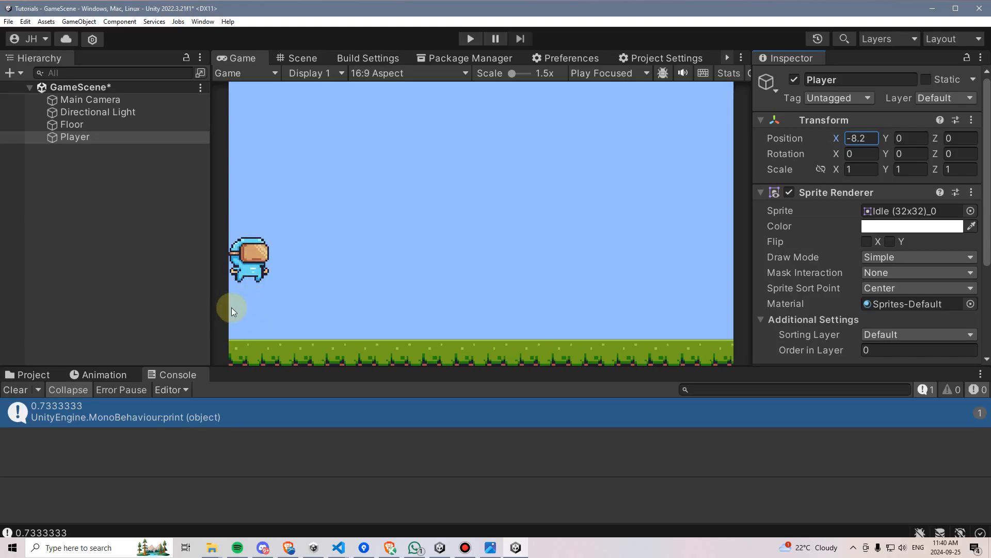
mouse_move(249, 316)
text(8.14)
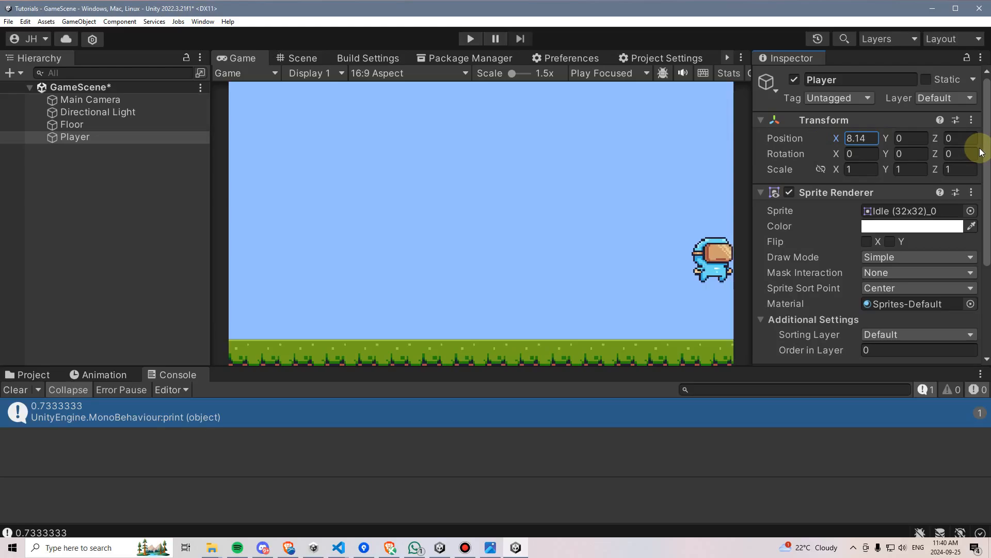
mouse_move(714, 290)
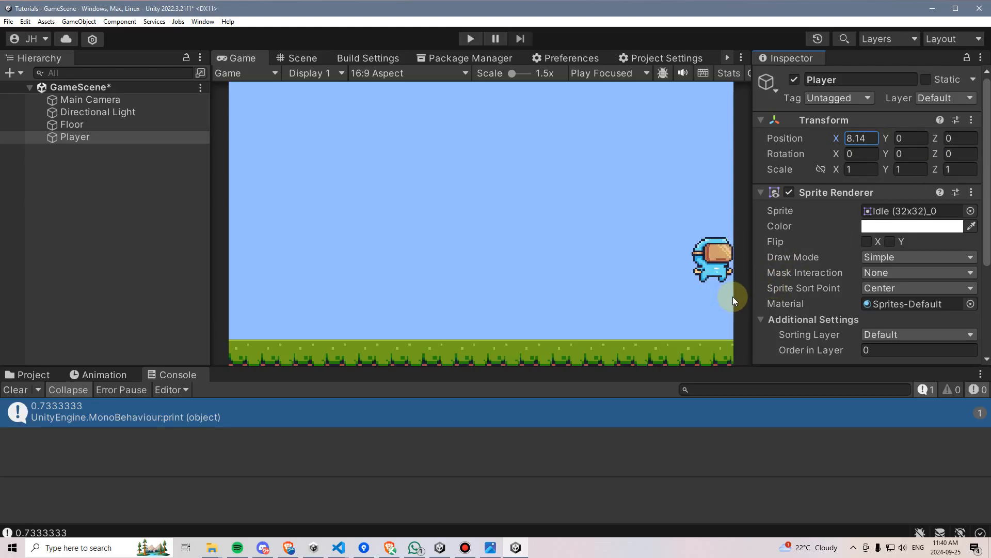
mouse_move(727, 302)
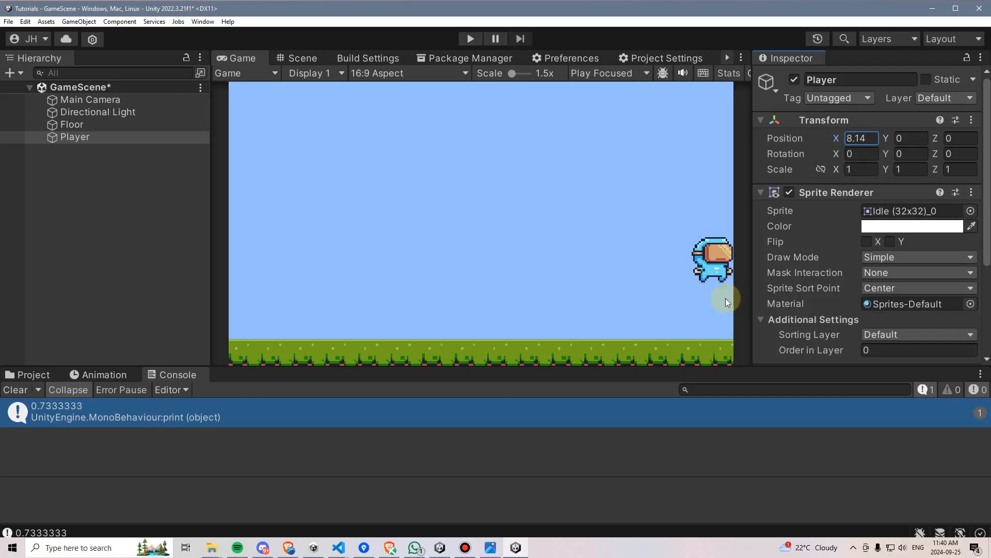
mouse_move(713, 311)
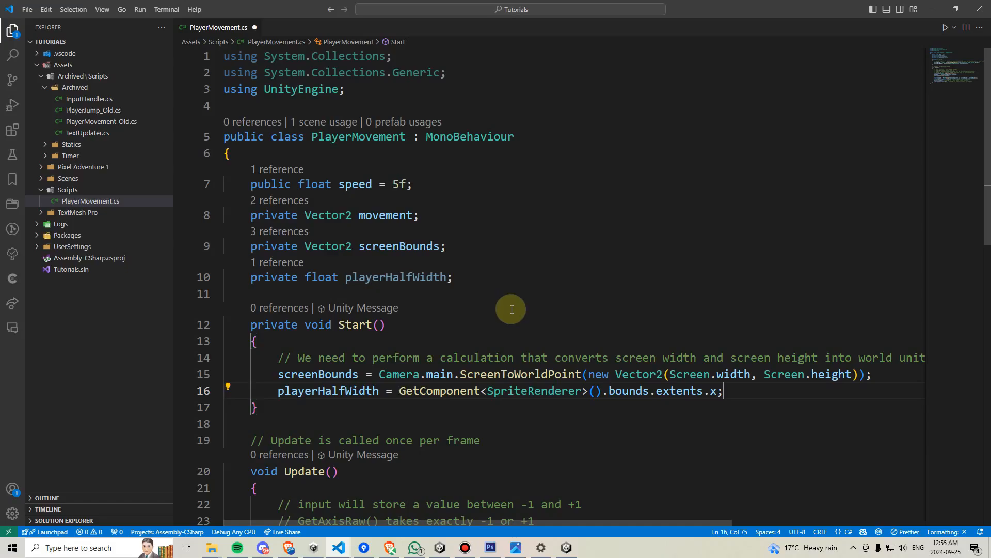
- Offset the Mathf.Clamp limits to -screenBounds.x + playerHalfWidth and screenBounds.x - playerHalfWidth
scroll(down, 3)
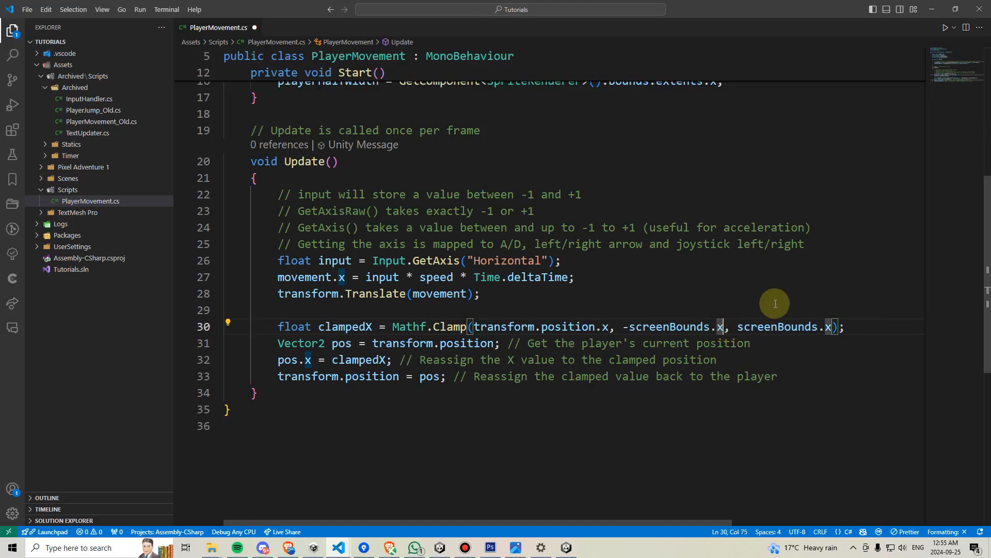
text(+)
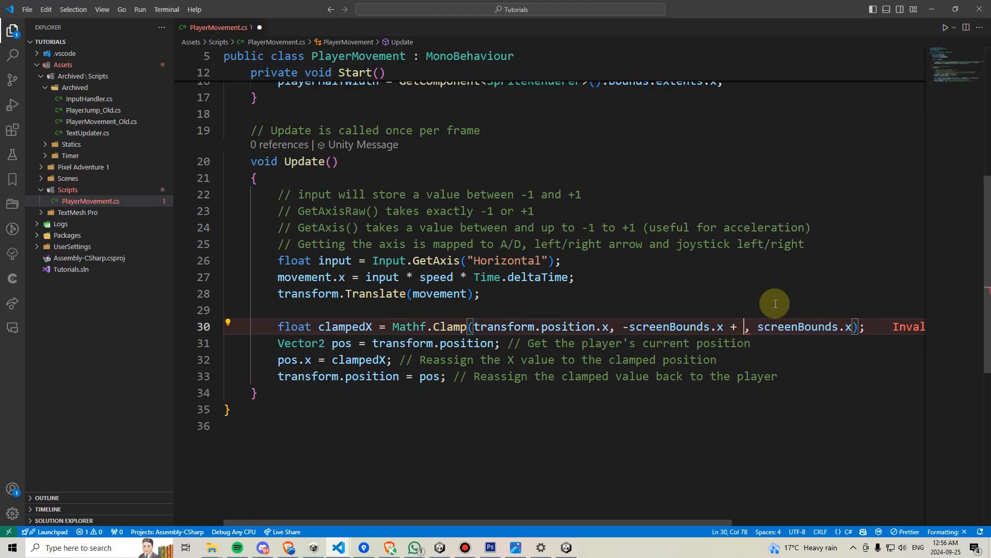
text(playerh)
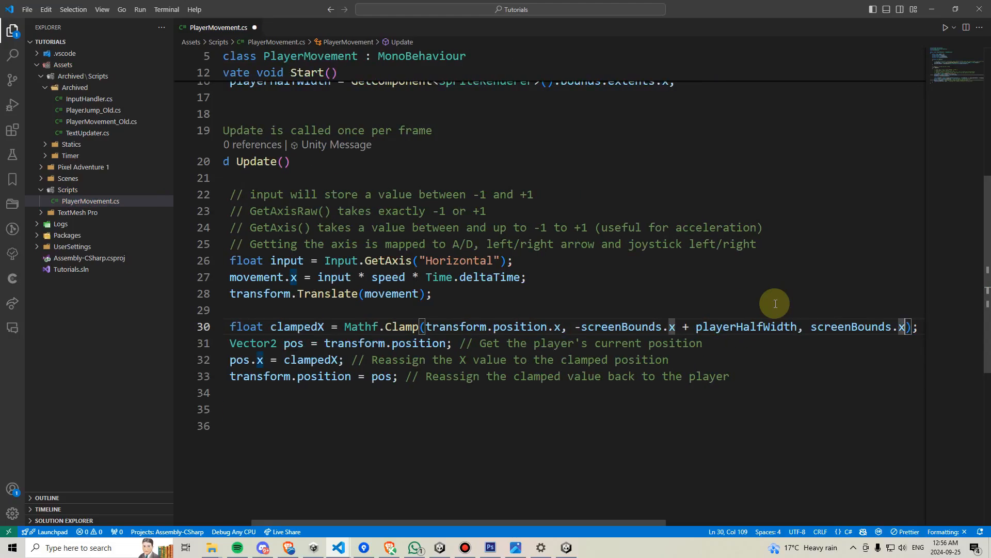
text(-)
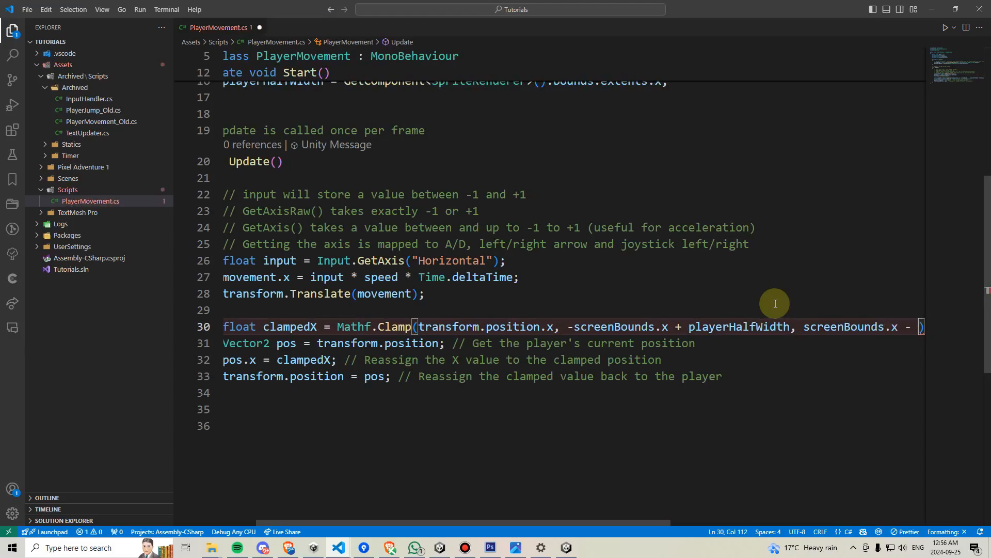
text(playerhalf)
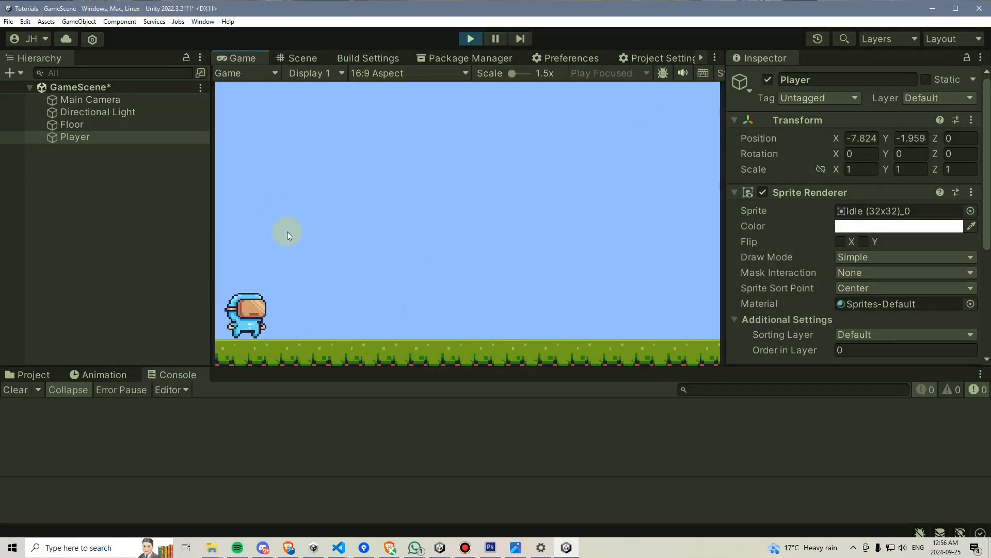
mouse_move(230, 297)
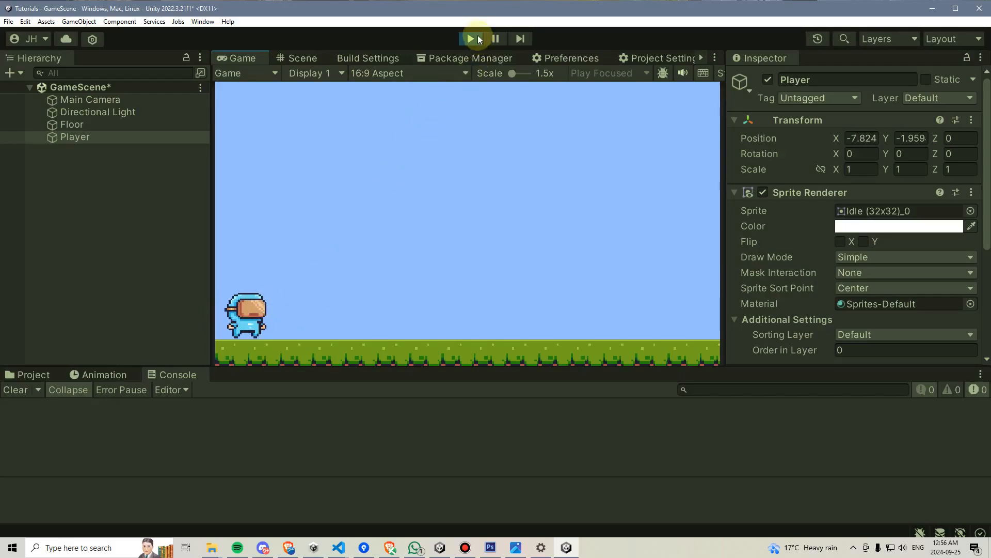
- Stop the play test and expand the Virtual Guy Idle (32x32) sprite sheet
click(470, 38)
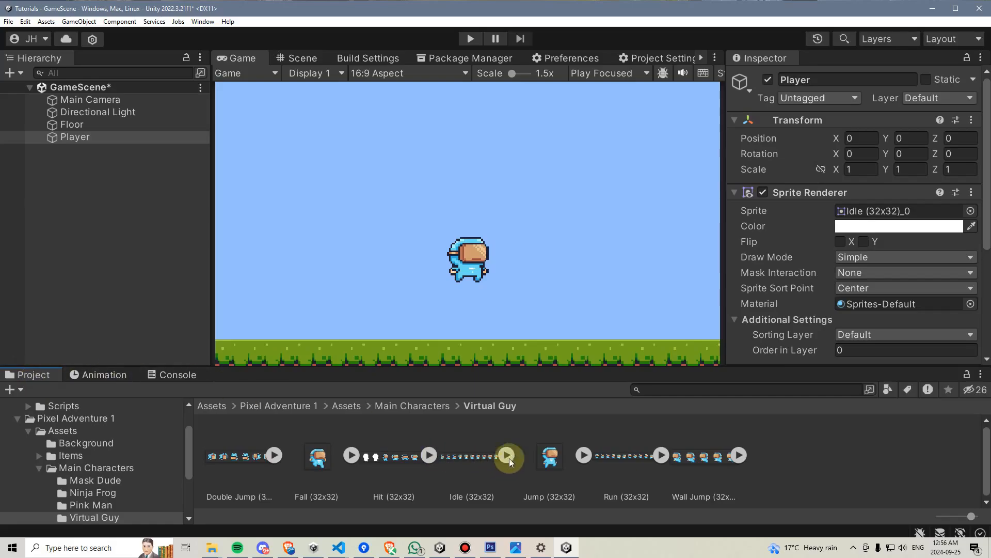
click(500, 456)
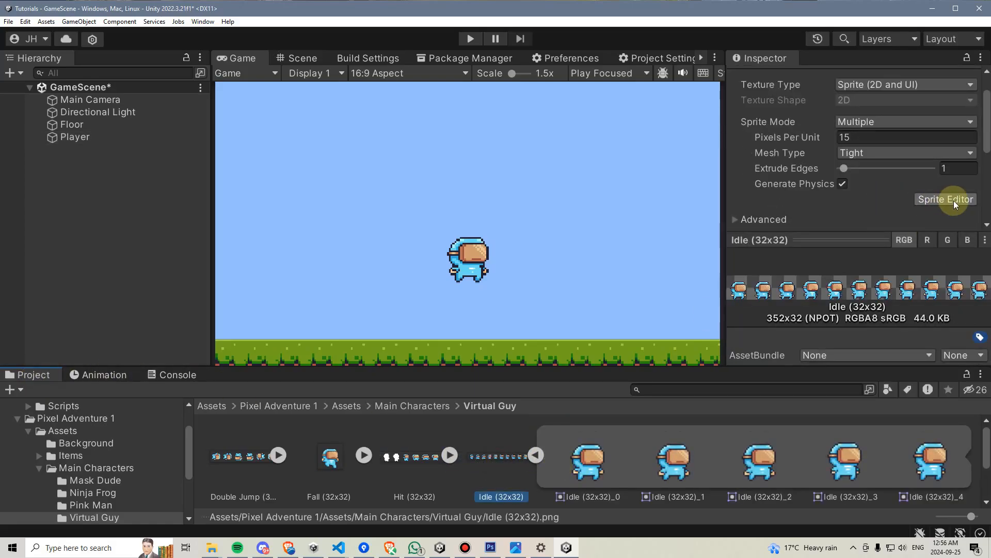
- In the Sprite Editor set slice Idle (32x32)_0 to X 5, width 22, and apply
click(946, 199)
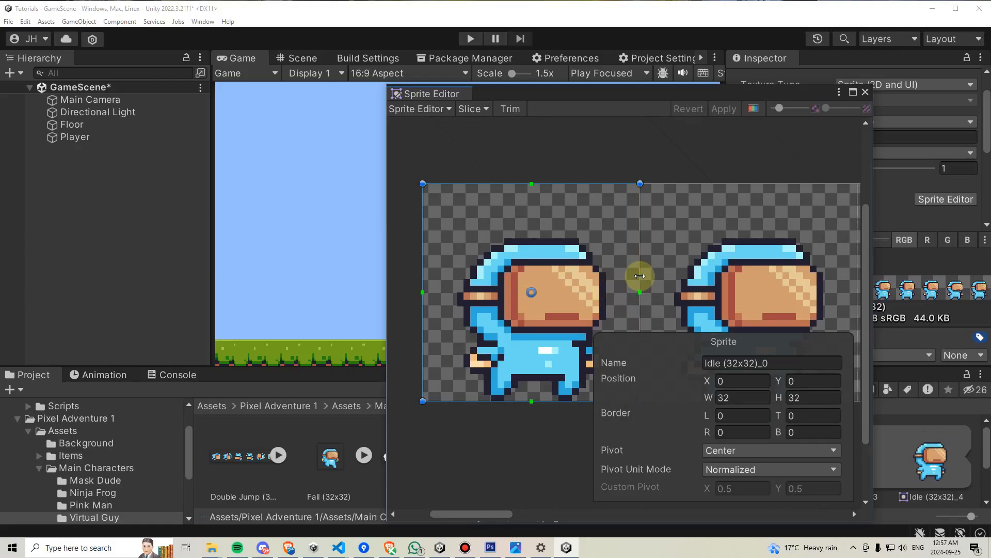
mouse_move(692, 385)
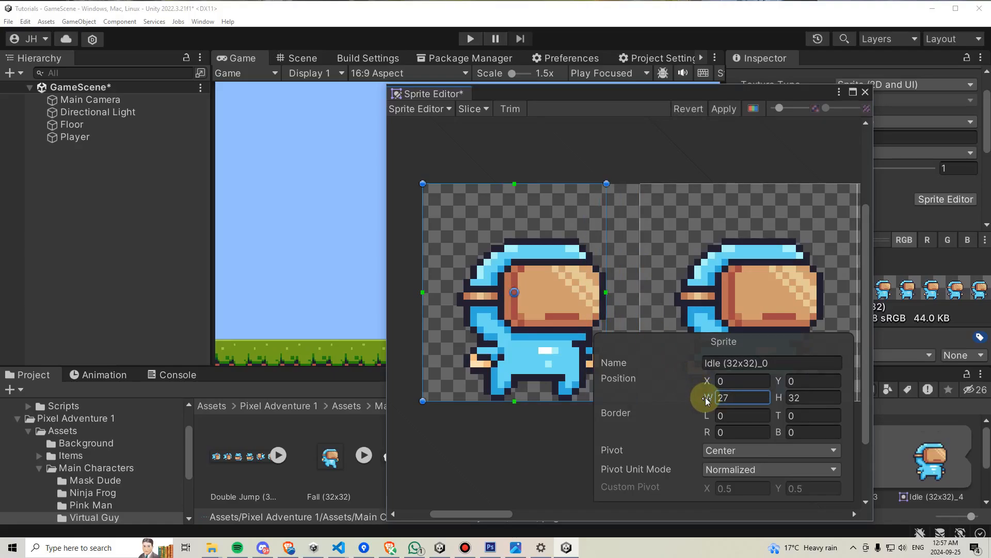
mouse_move(777, 409)
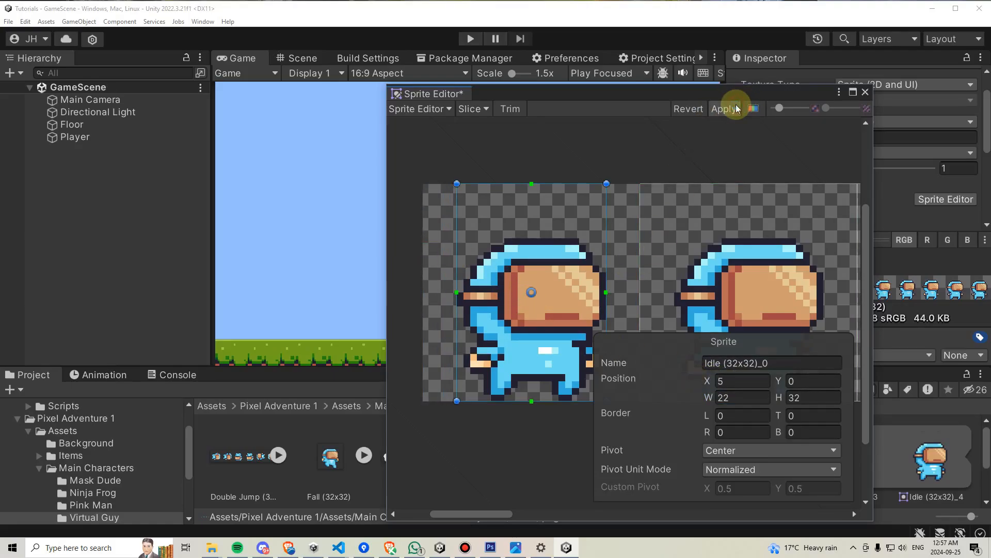
click(725, 109)
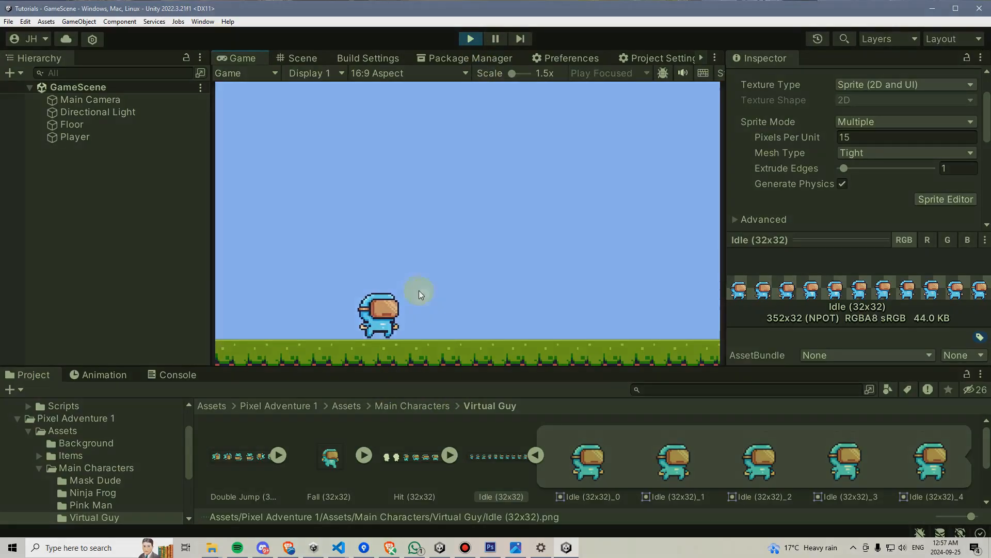
- Select the Player in the Hierarchy during the play test to inspect its components
click(74, 137)
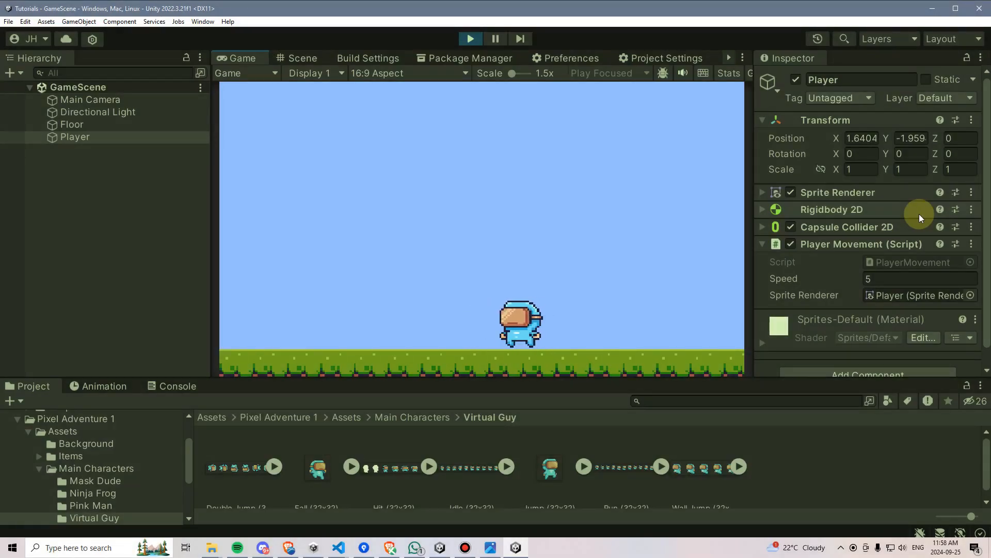